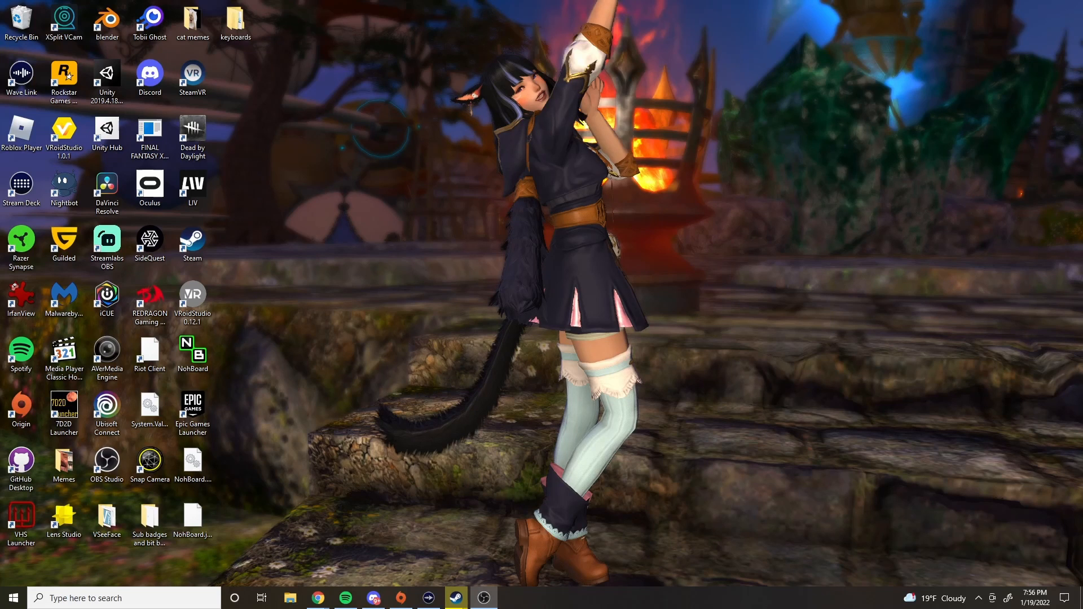
- Show BeastSaber in a maximized Chrome window and go to its login page
left_click(317, 598)
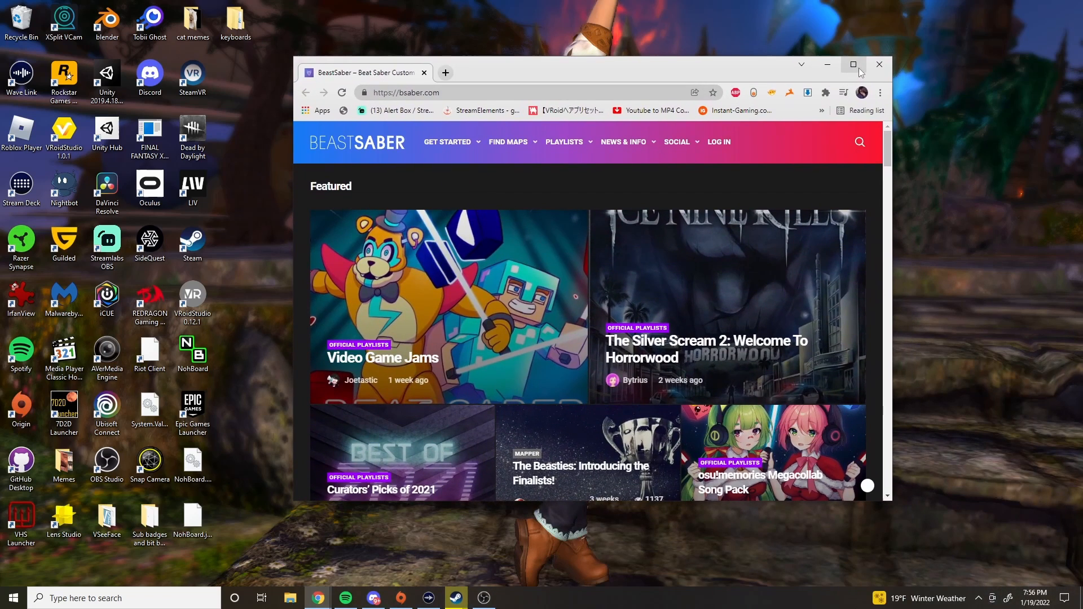
left_click(852, 64)
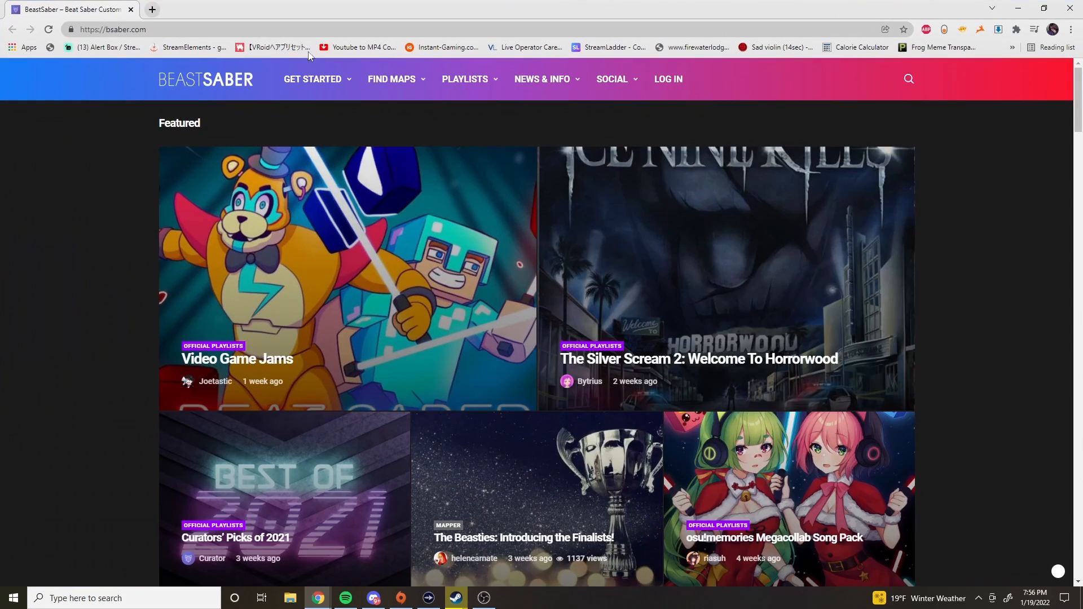
mouse_move(128, 33)
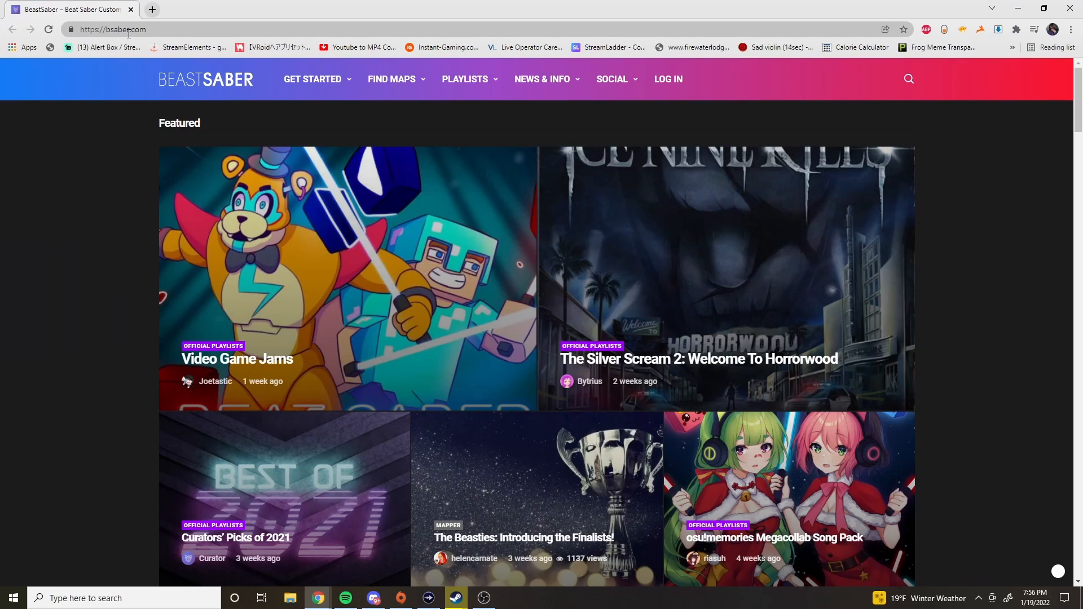
mouse_move(667, 79)
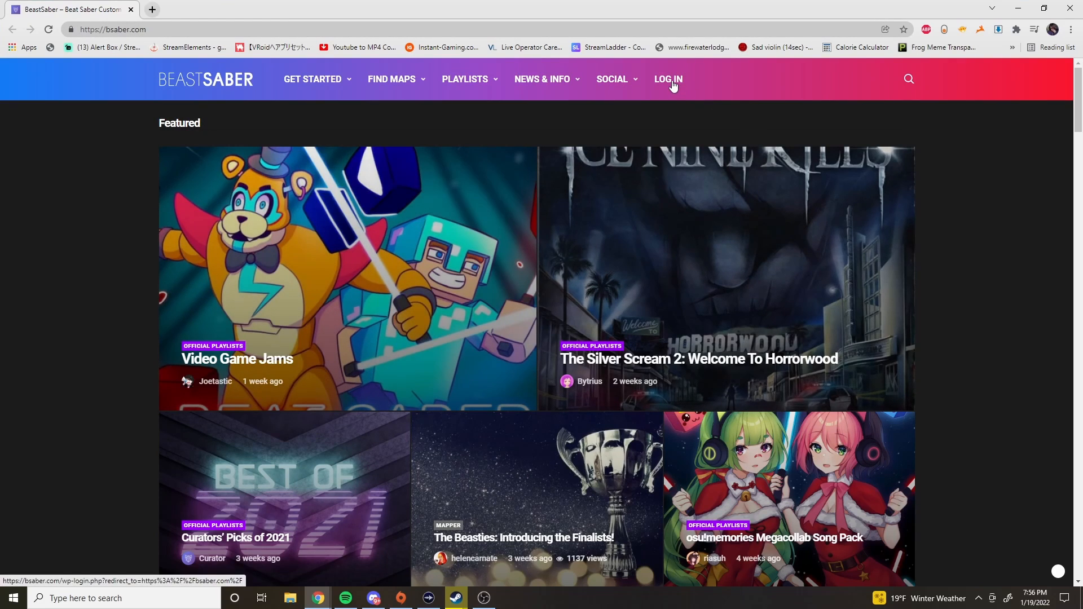
mouse_move(670, 89)
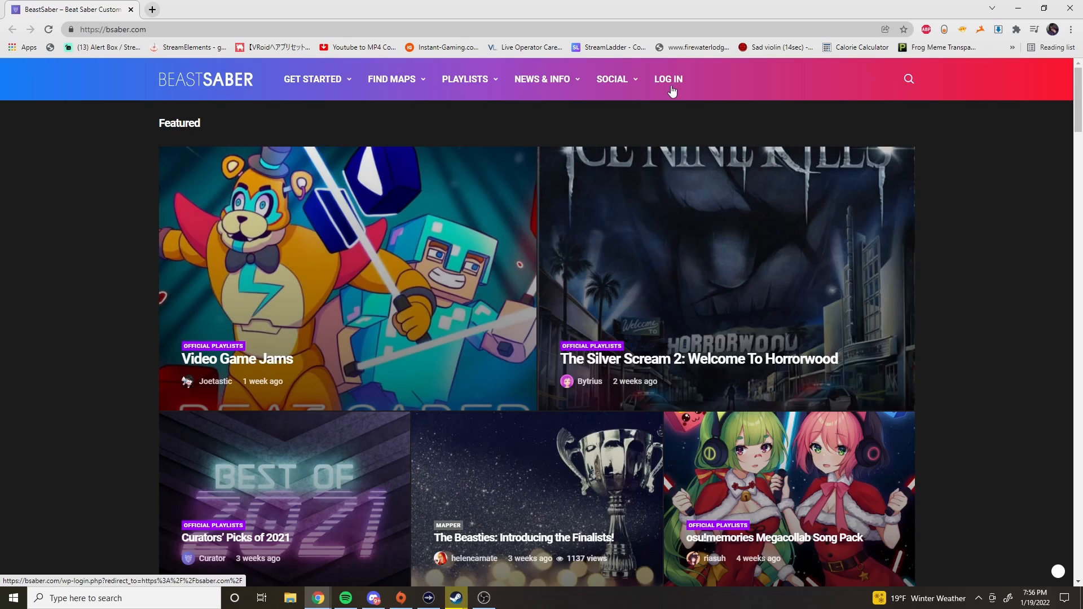
left_click(667, 79)
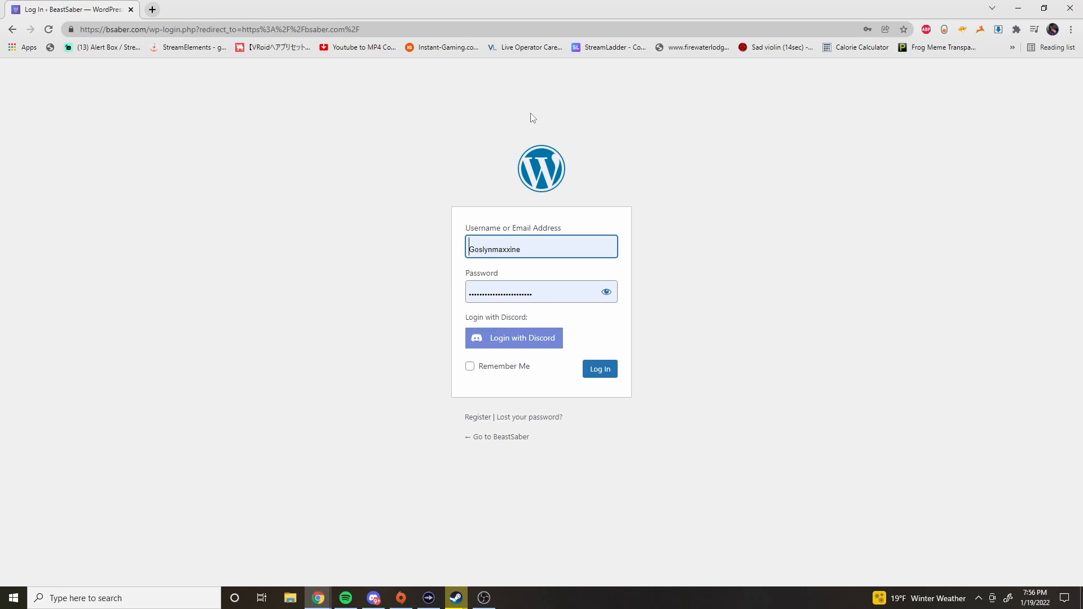
mouse_move(146, 9)
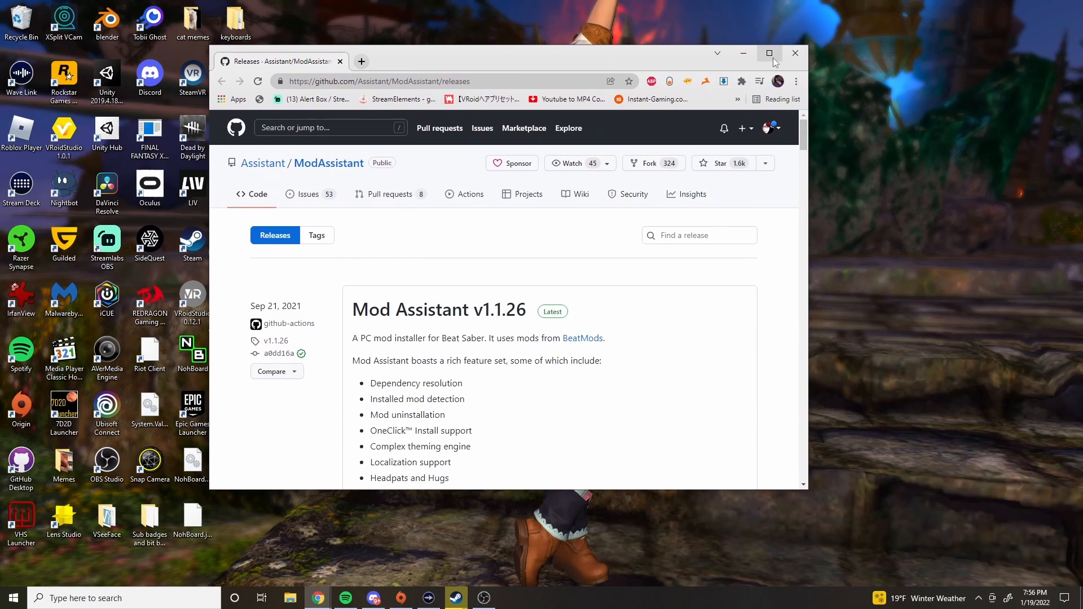
- Download ModAssistant.exe from the v1.1.26 release assets and run it
left_click(769, 55)
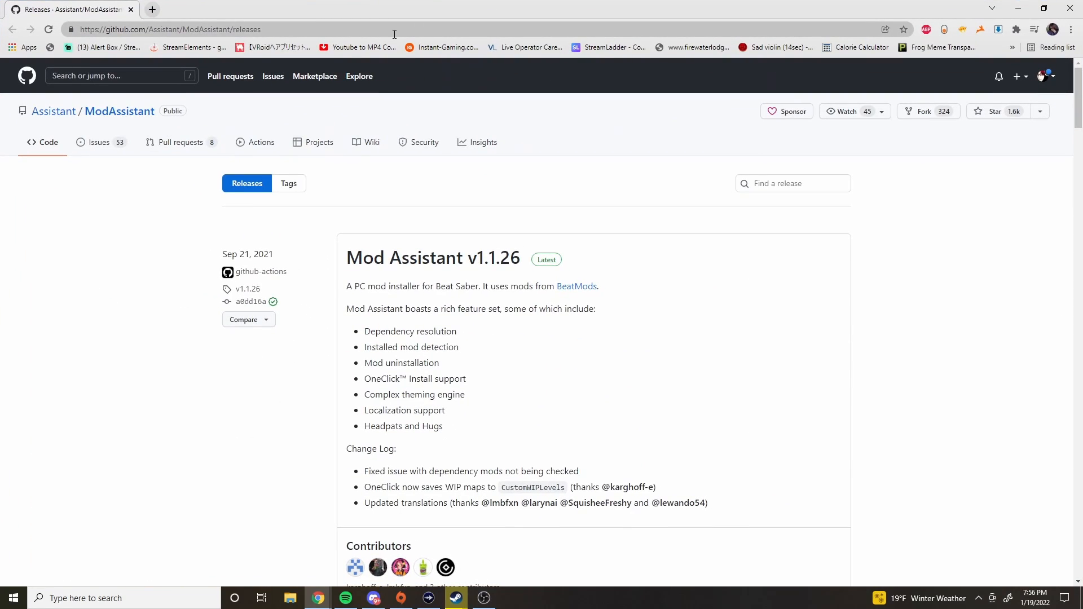
scroll("down", 3)
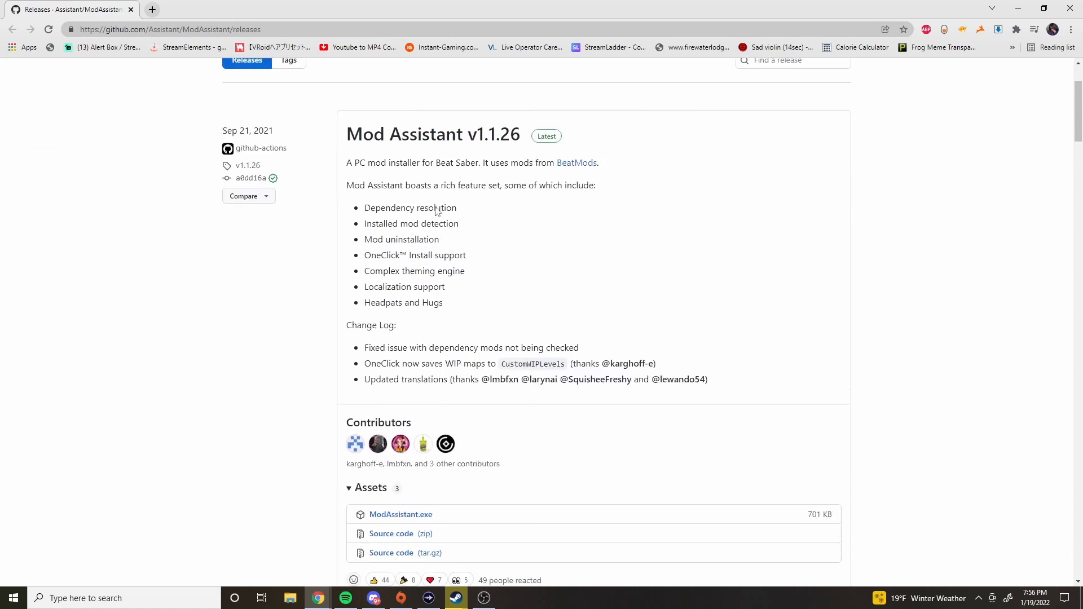
scroll("down", 3)
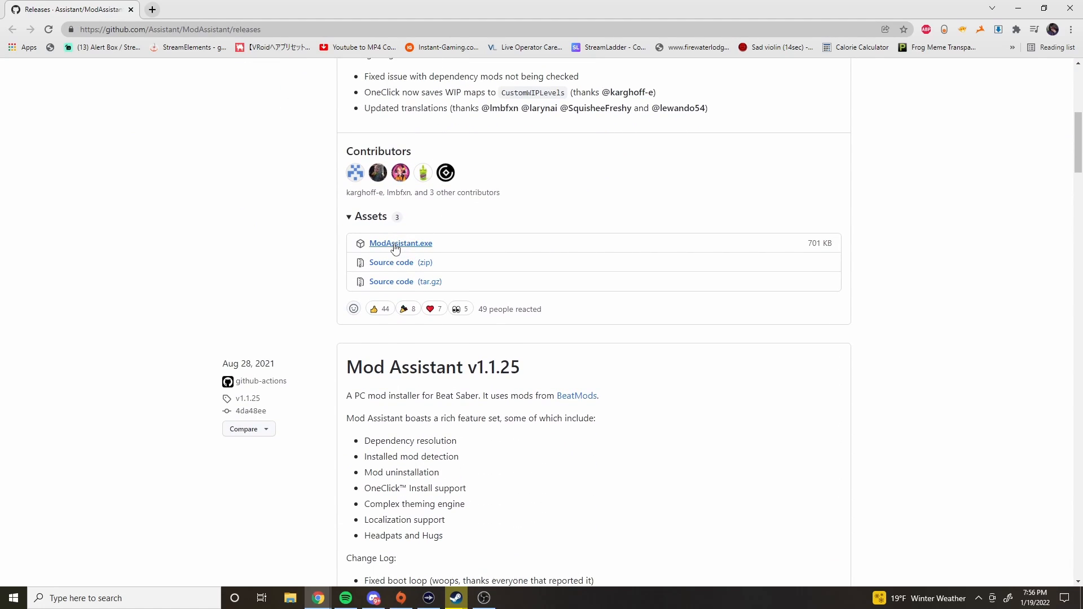
left_click(400, 243)
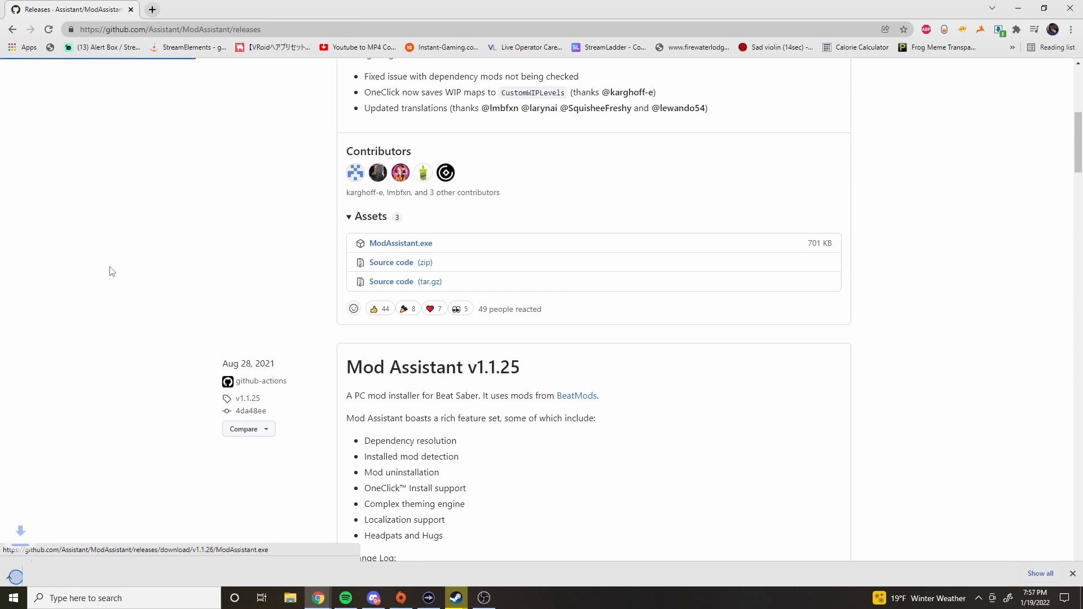
left_click(400, 243)
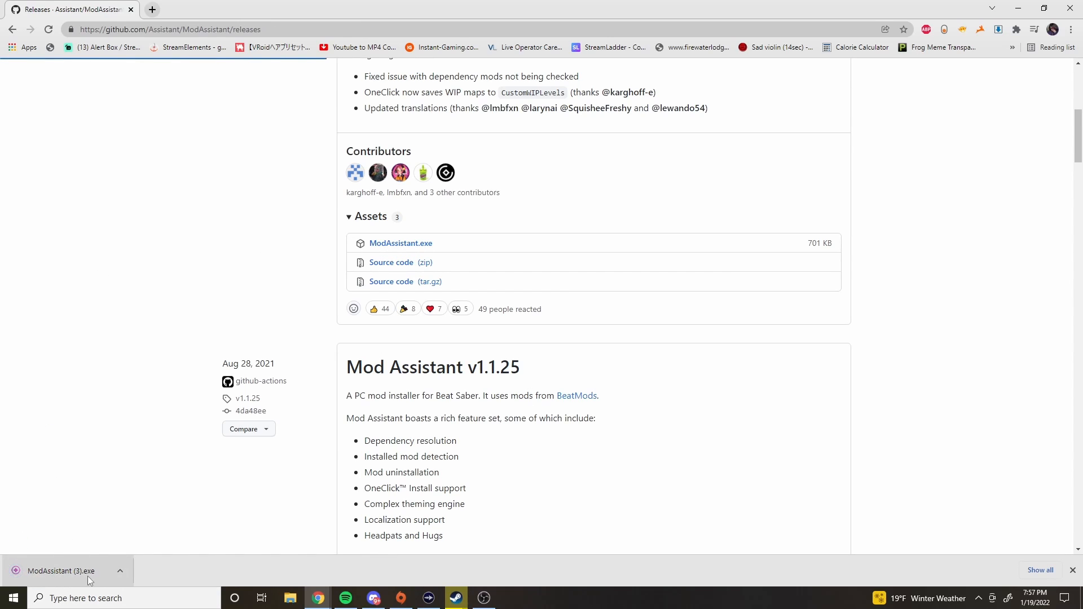
mouse_move(57, 584)
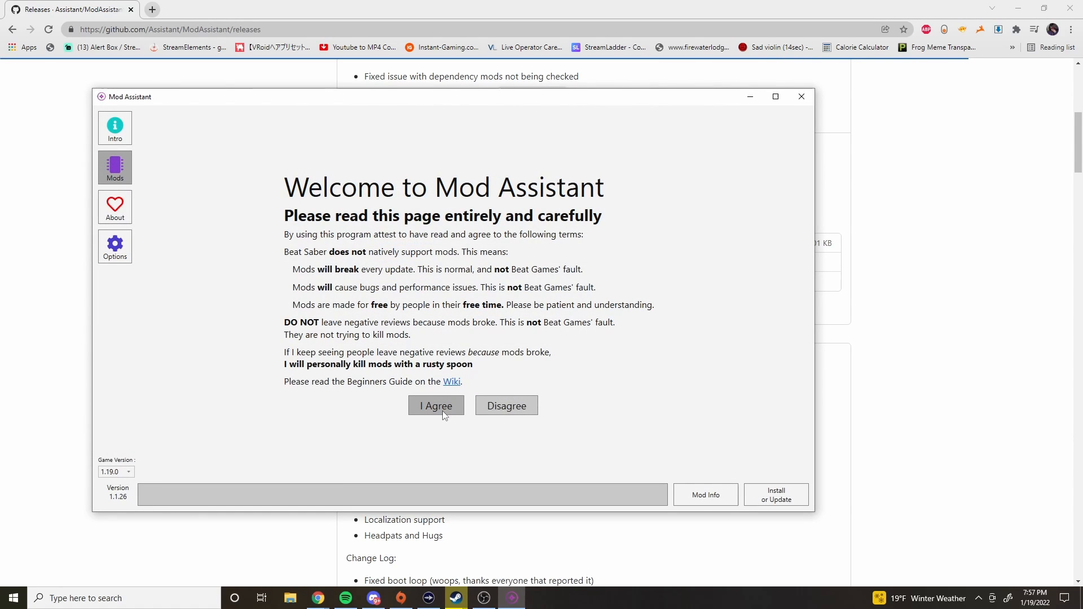
mouse_move(338, 444)
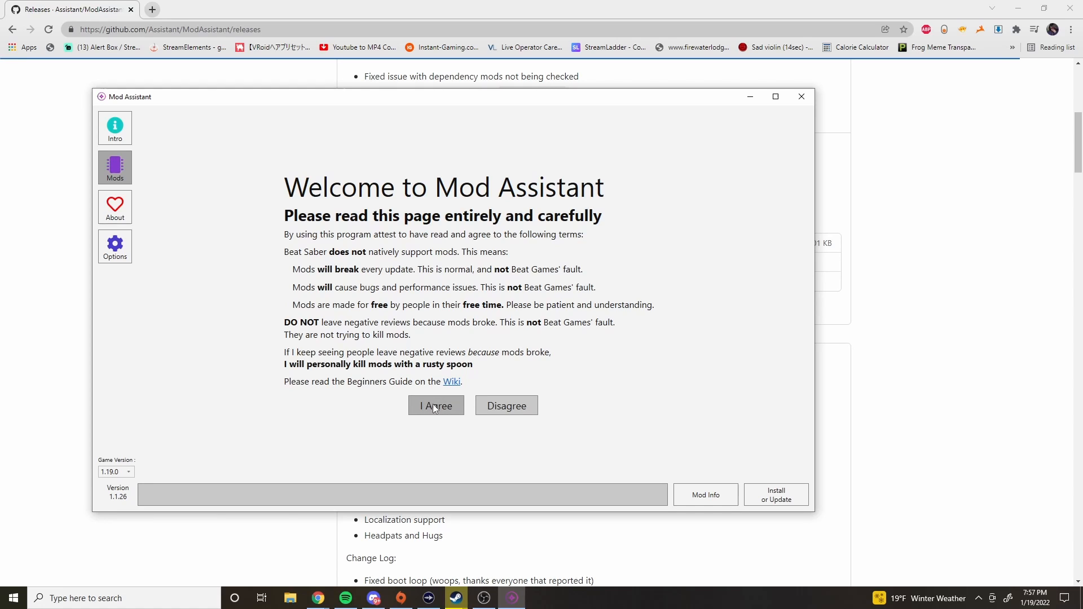
mouse_move(800, 111)
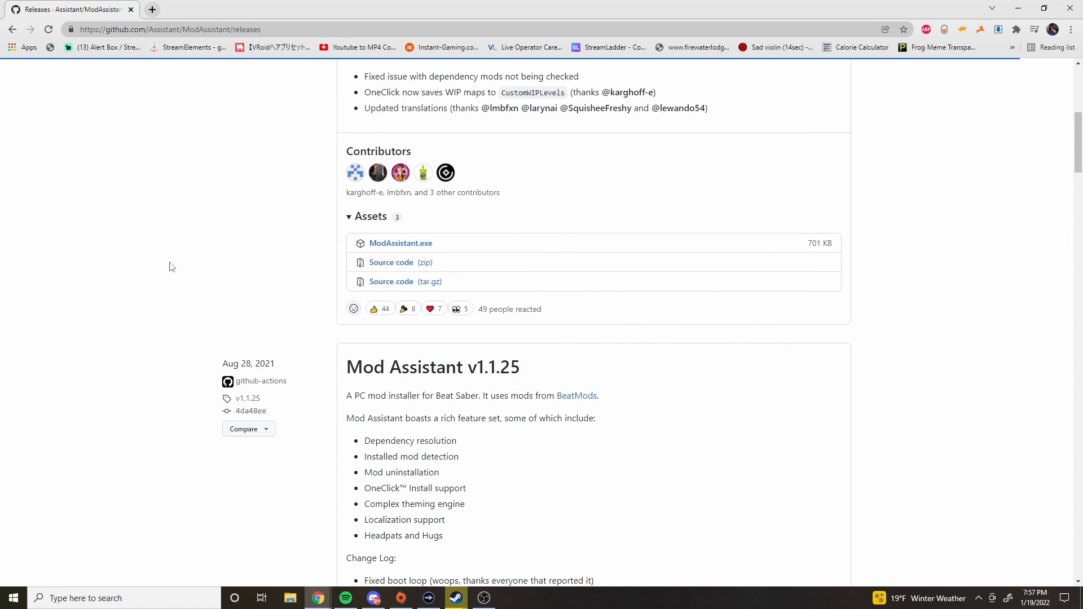
mouse_move(158, 391)
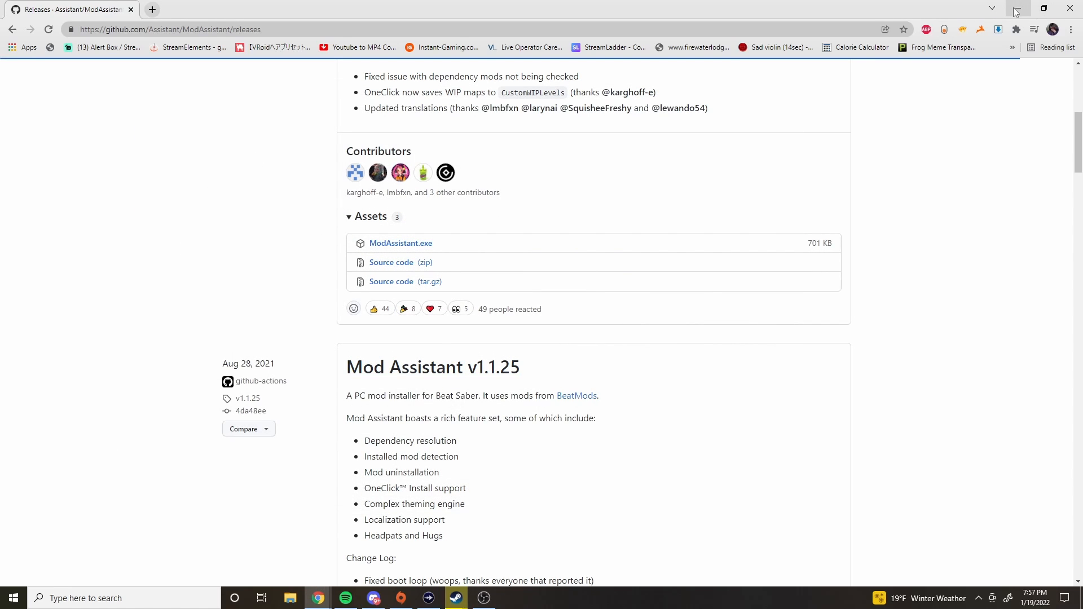
- Minimize the browser and open Beat Saber's Properties from the Steam library
left_click(1014, 9)
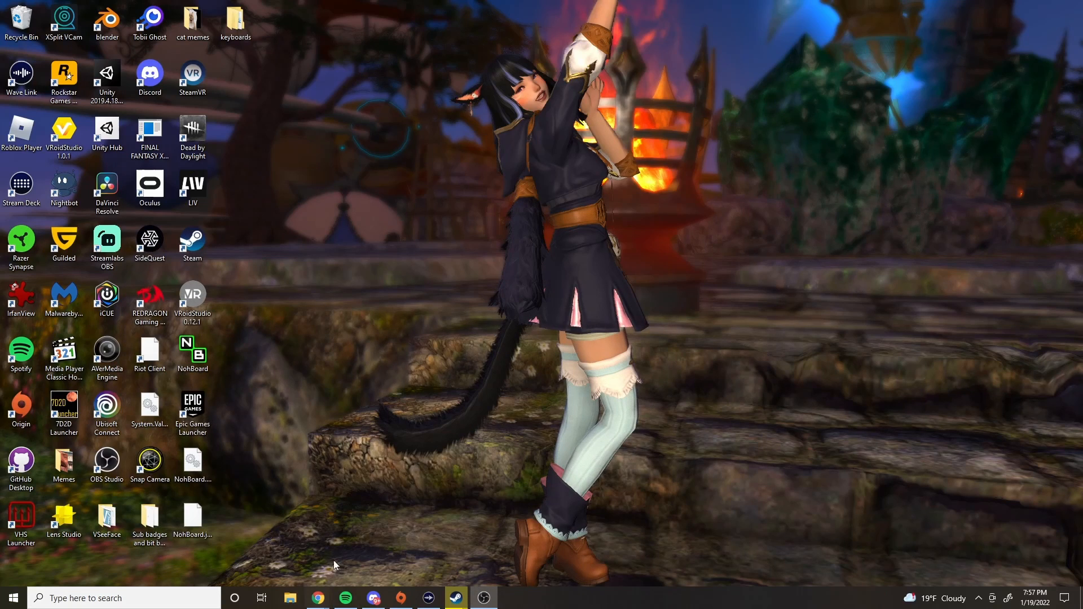
left_click(191, 243)
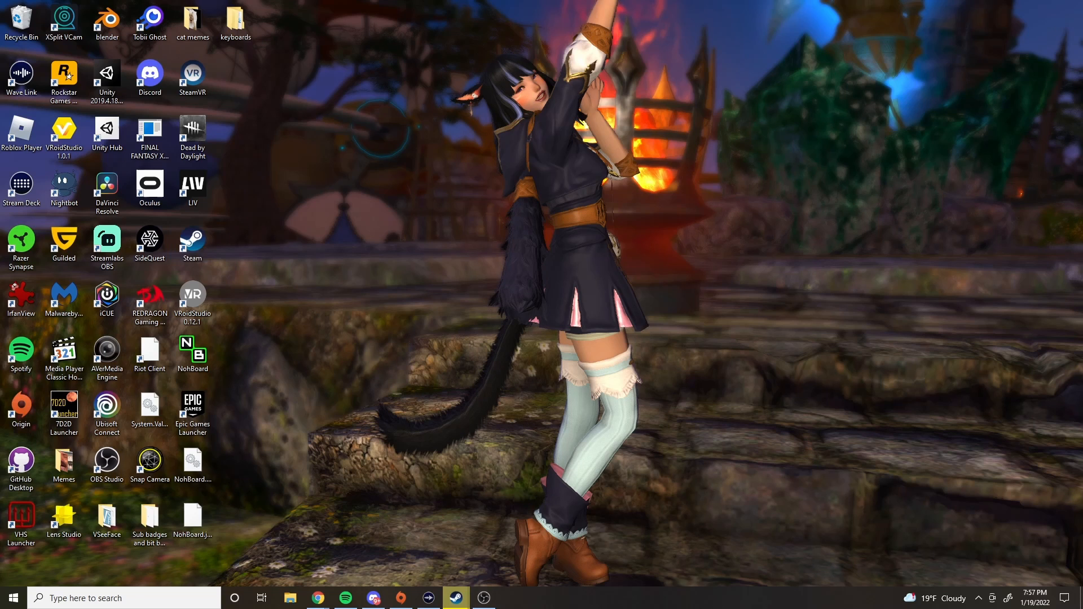
left_click(455, 598)
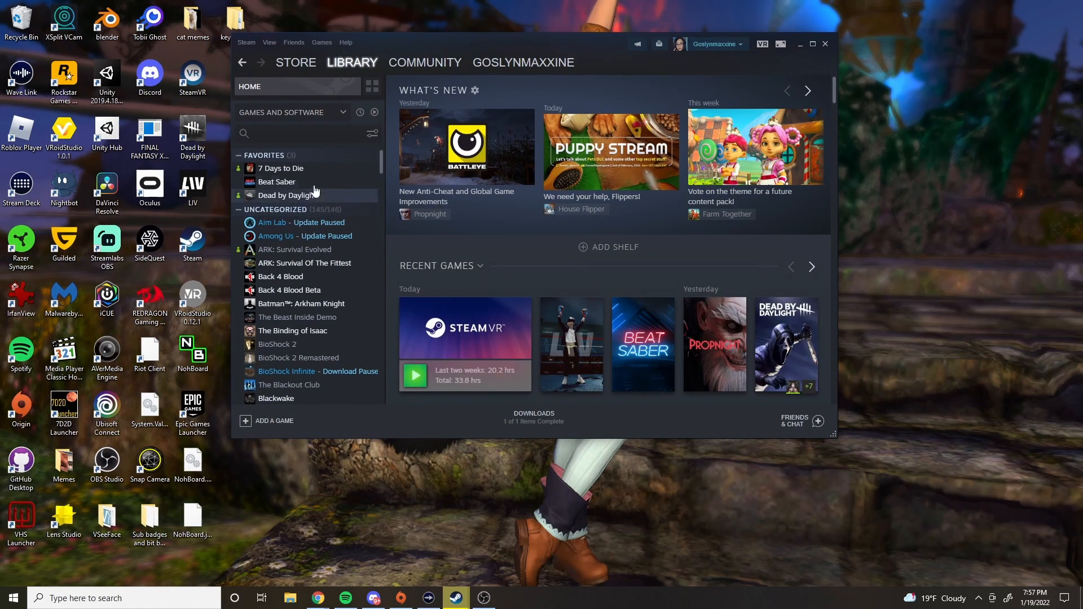
right_click(276, 181)
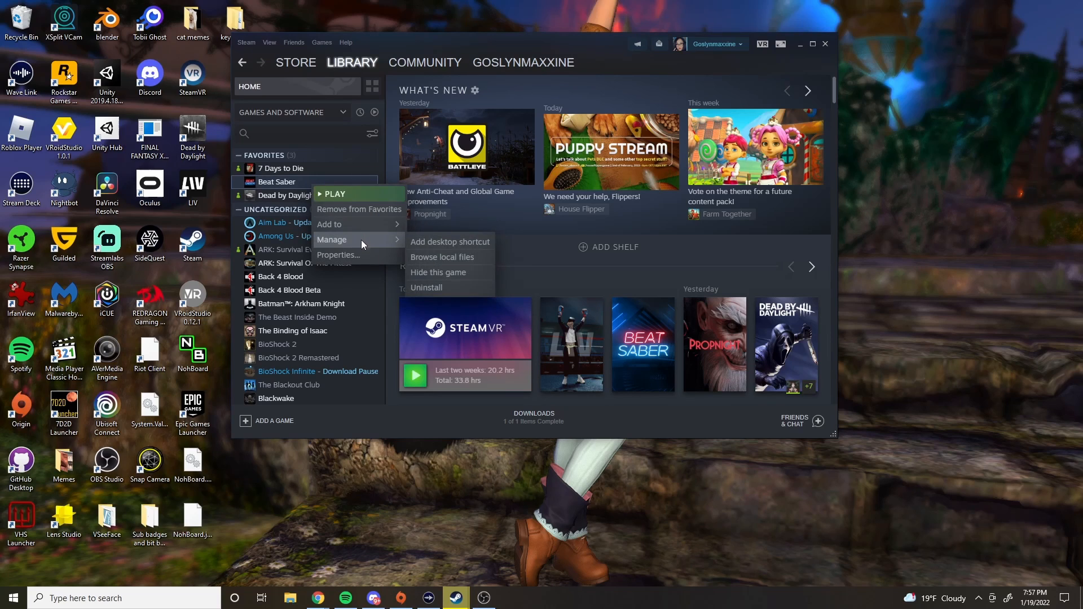
left_click(337, 255)
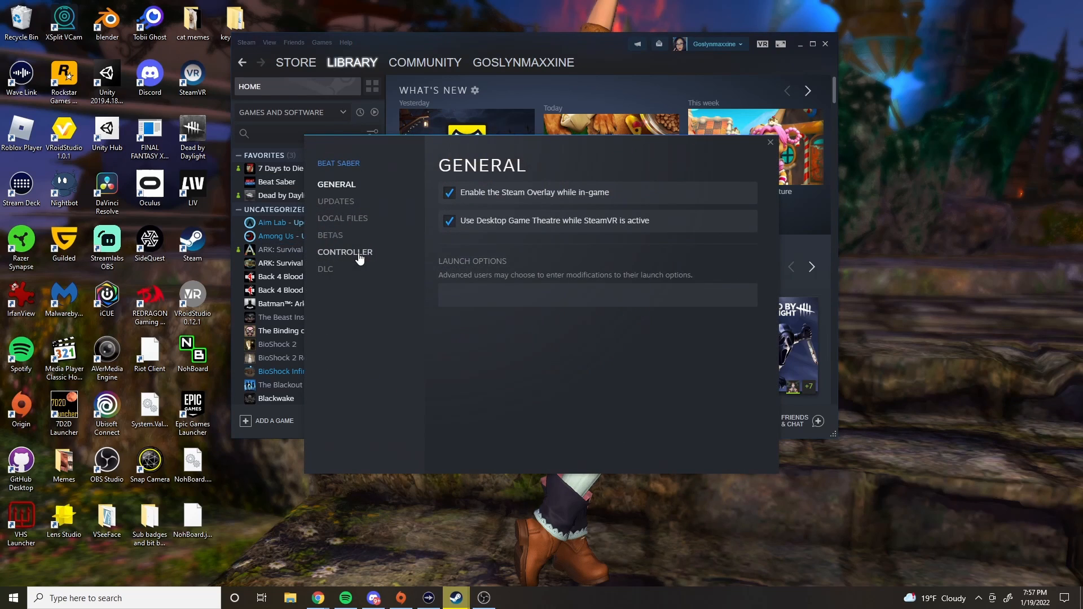
- Browse Beat Saber's local files in File Explorer, then close the Properties window
left_click(343, 218)
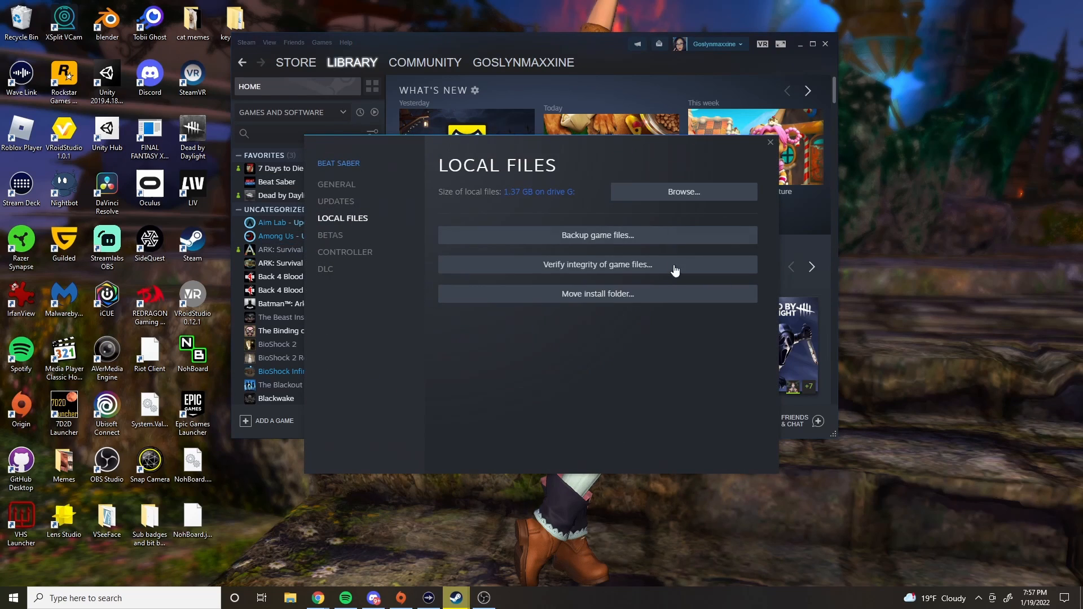
mouse_move(695, 200)
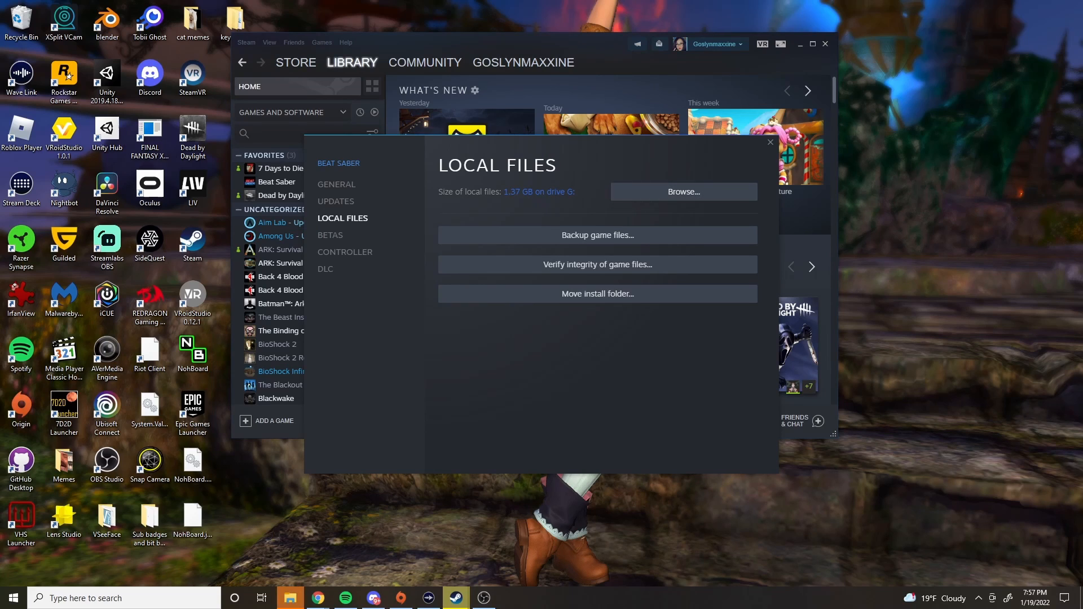
left_click(682, 191)
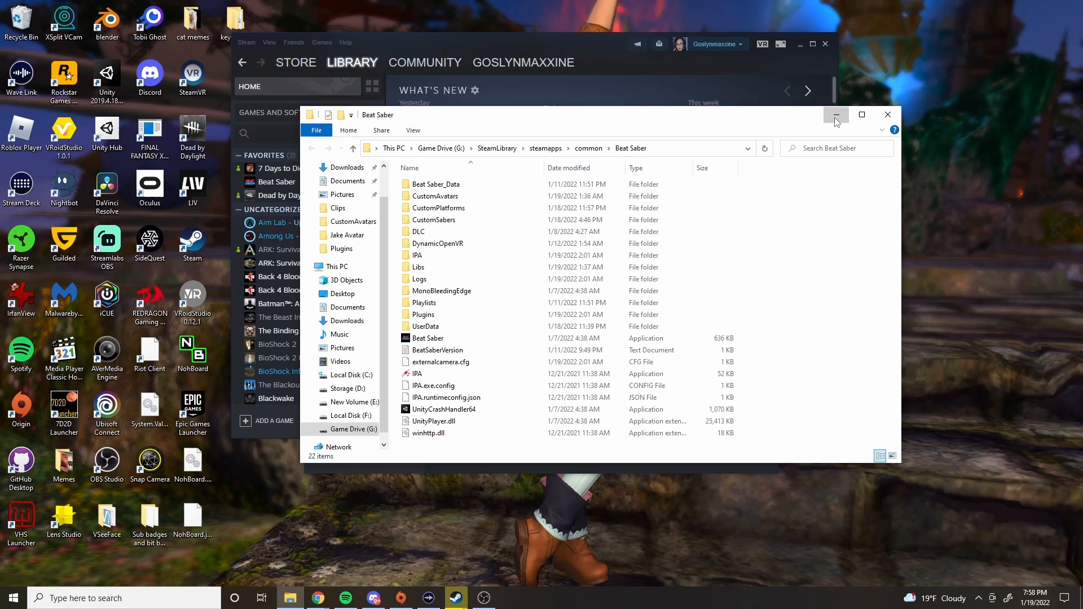
left_click(836, 114)
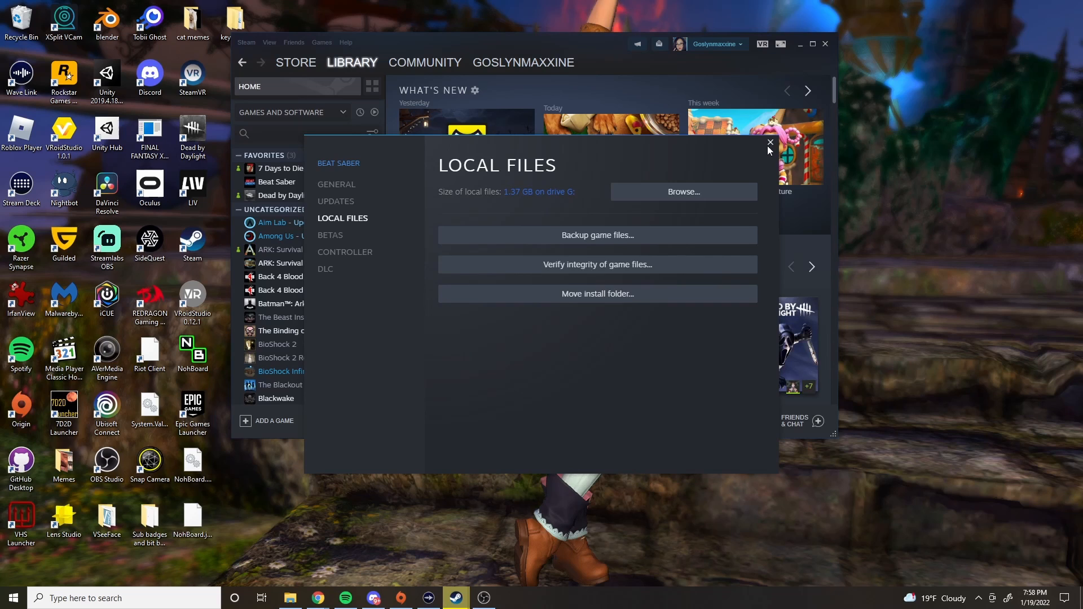
left_click(768, 143)
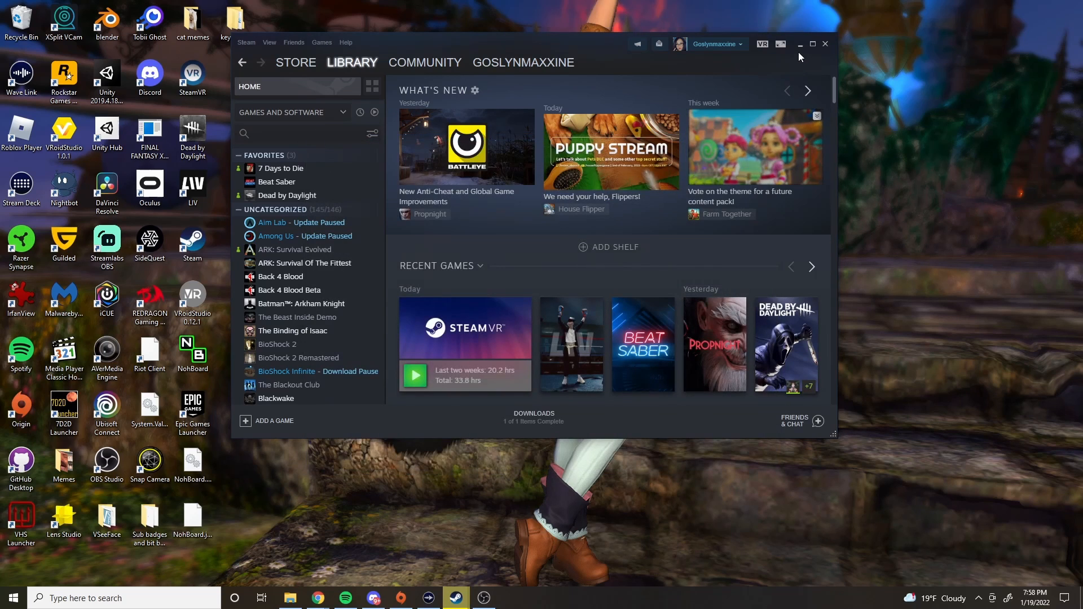
- Hide Steam and agree to Mod Assistant's modding terms on the Intro page
left_click(798, 43)
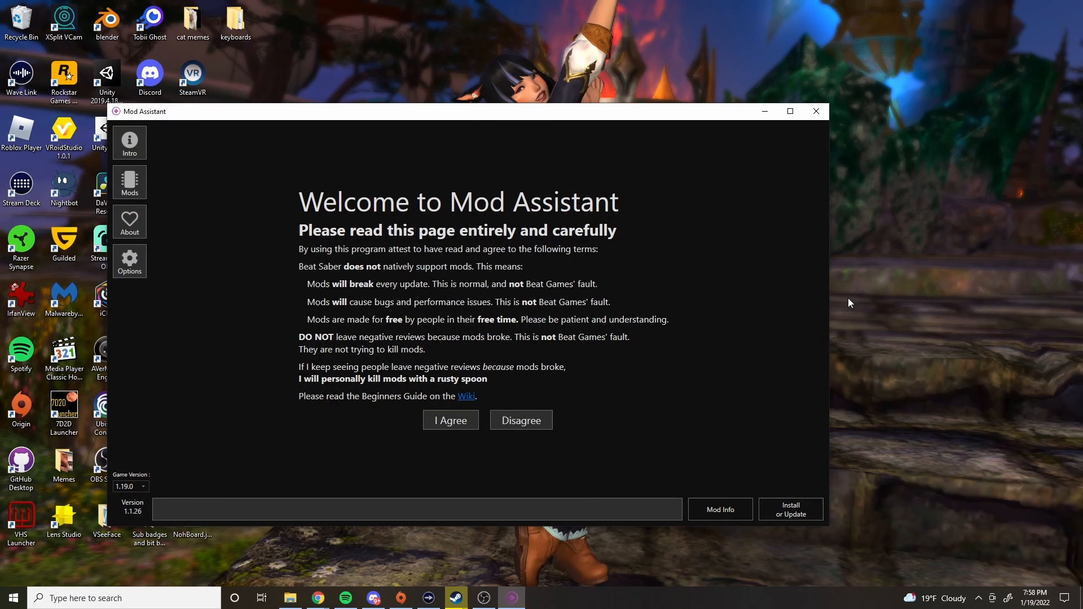
mouse_move(347, 406)
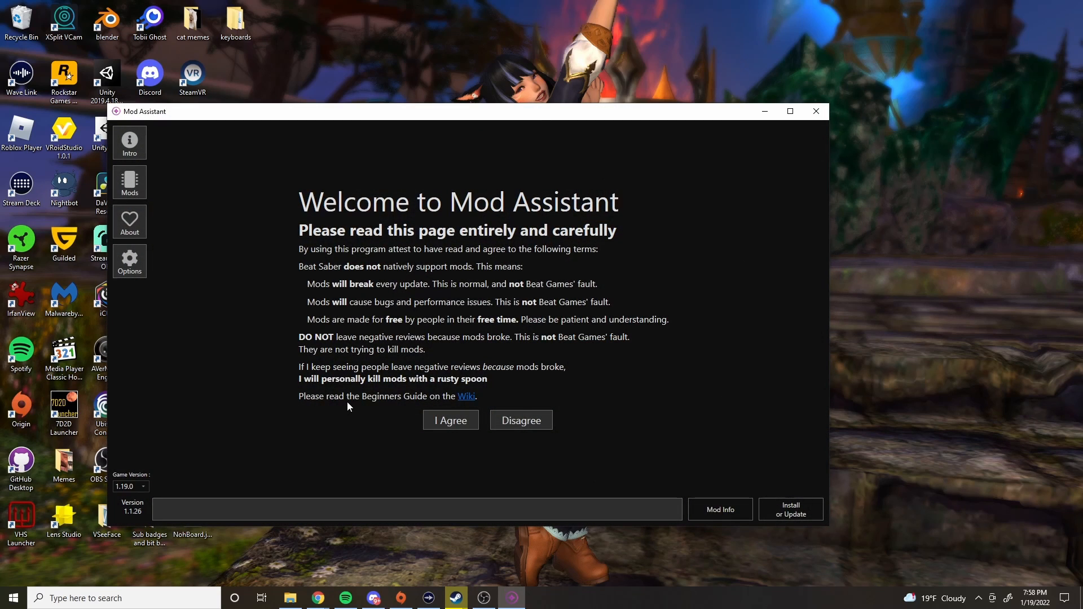
mouse_move(384, 426)
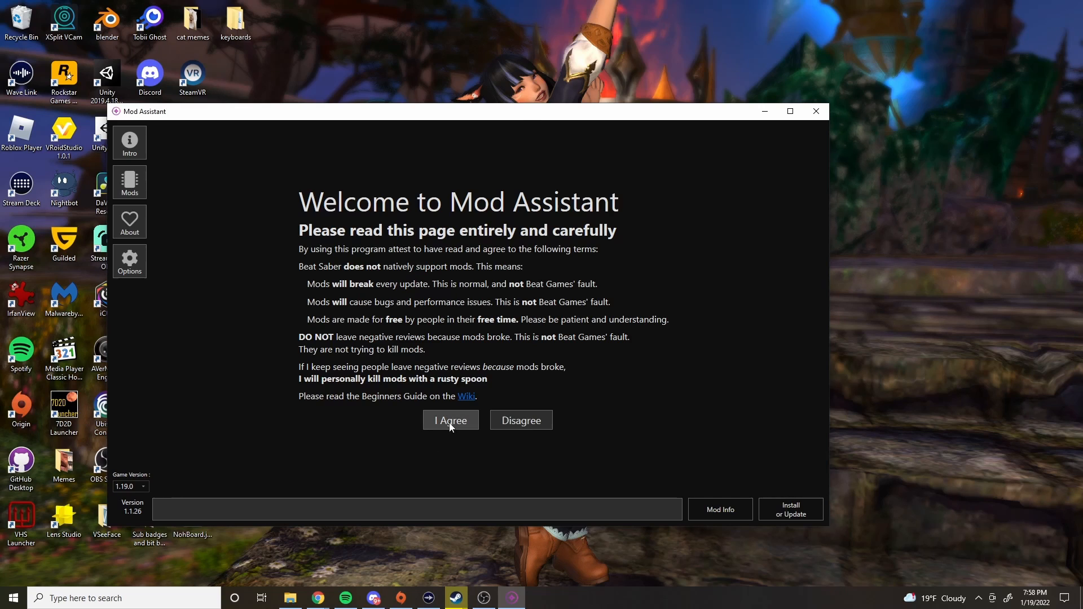
left_click(449, 419)
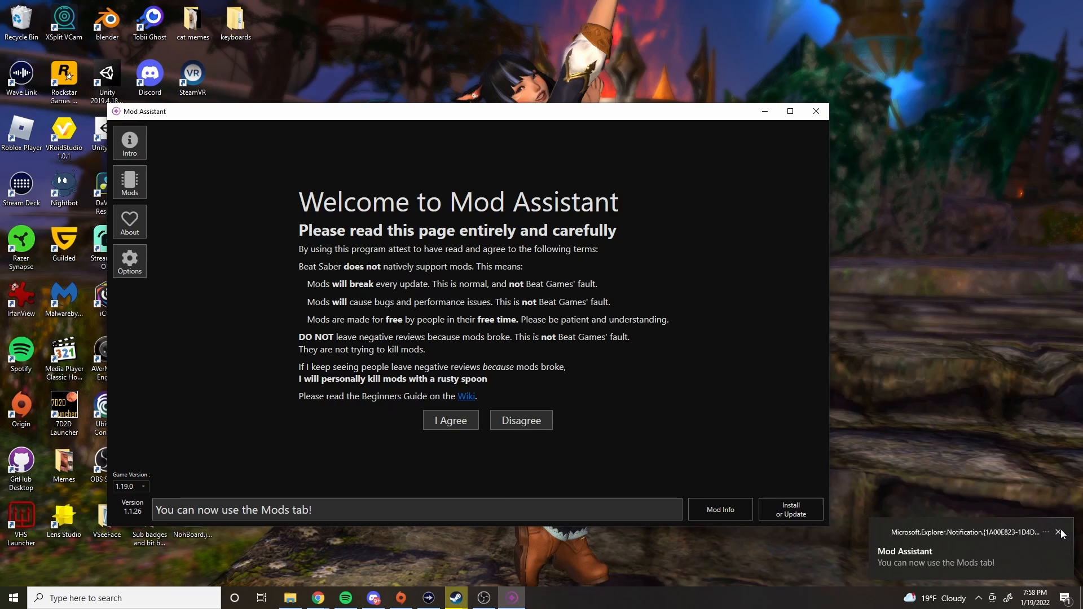
- Review the Mods tab list and install the checked mods, including Custom Avatars
left_click(1061, 532)
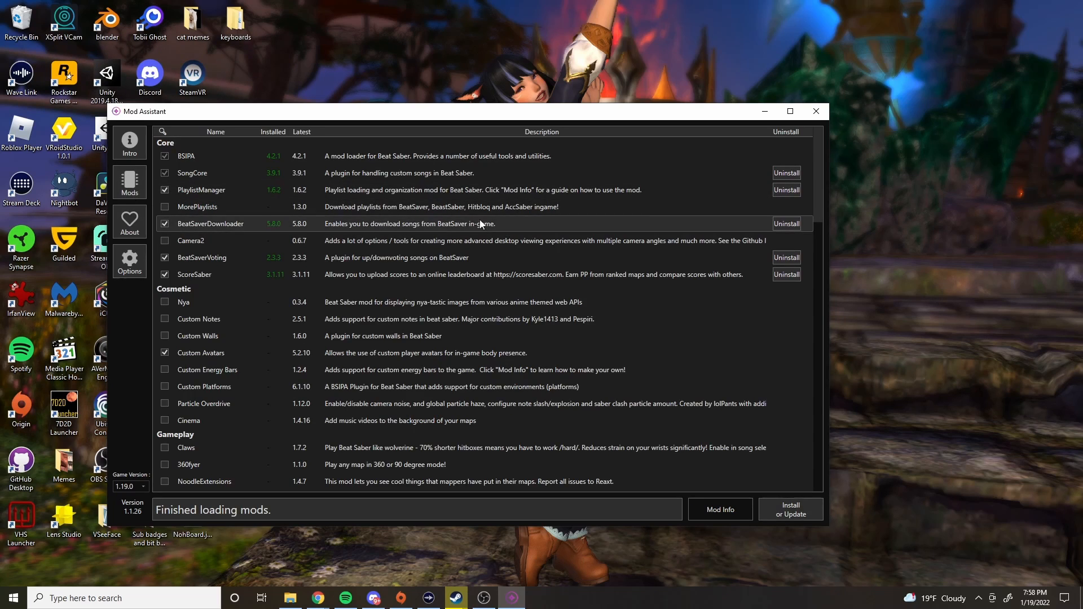
scroll("down", 3)
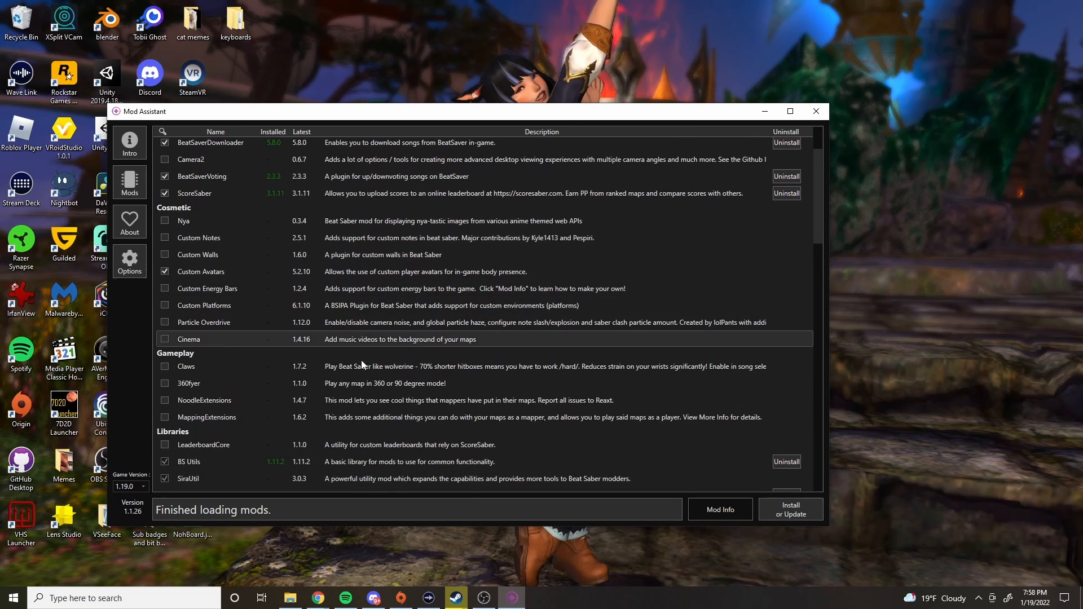
scroll("up", 3)
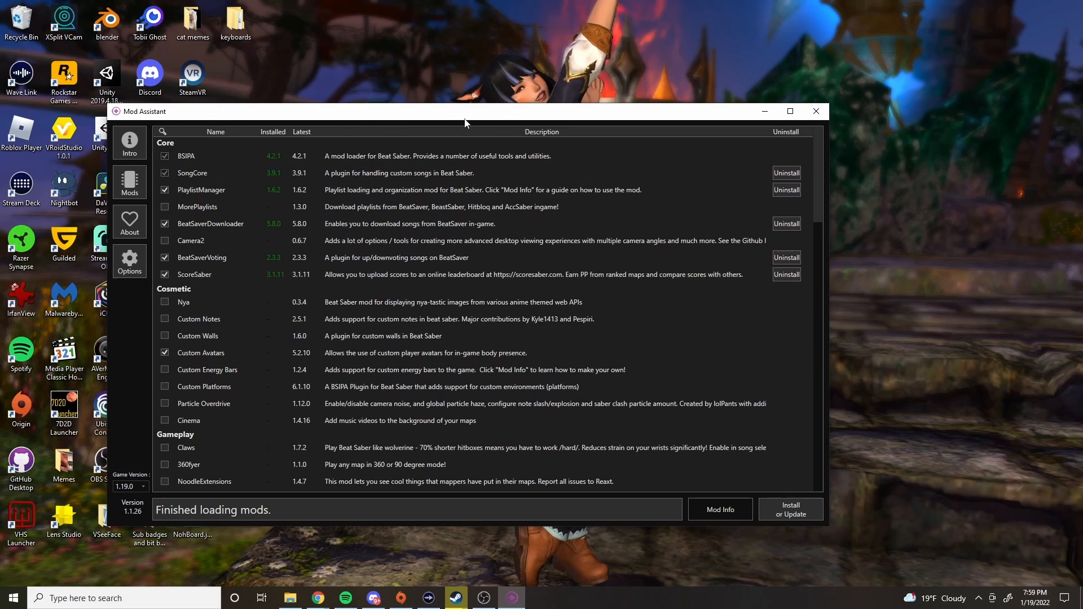
mouse_move(799, 318)
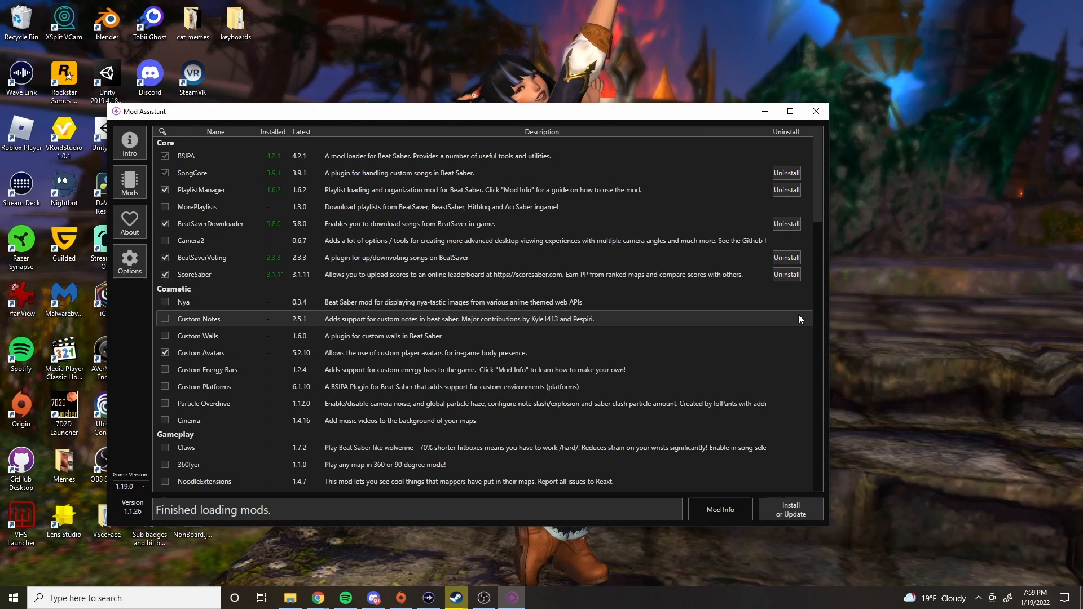
mouse_move(790, 509)
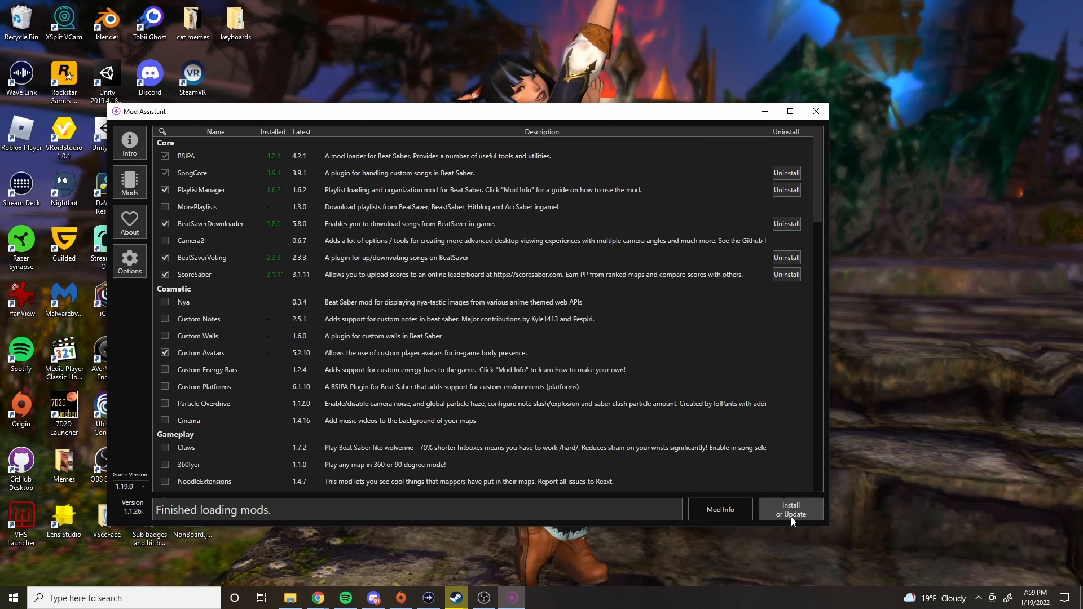
mouse_move(228, 233)
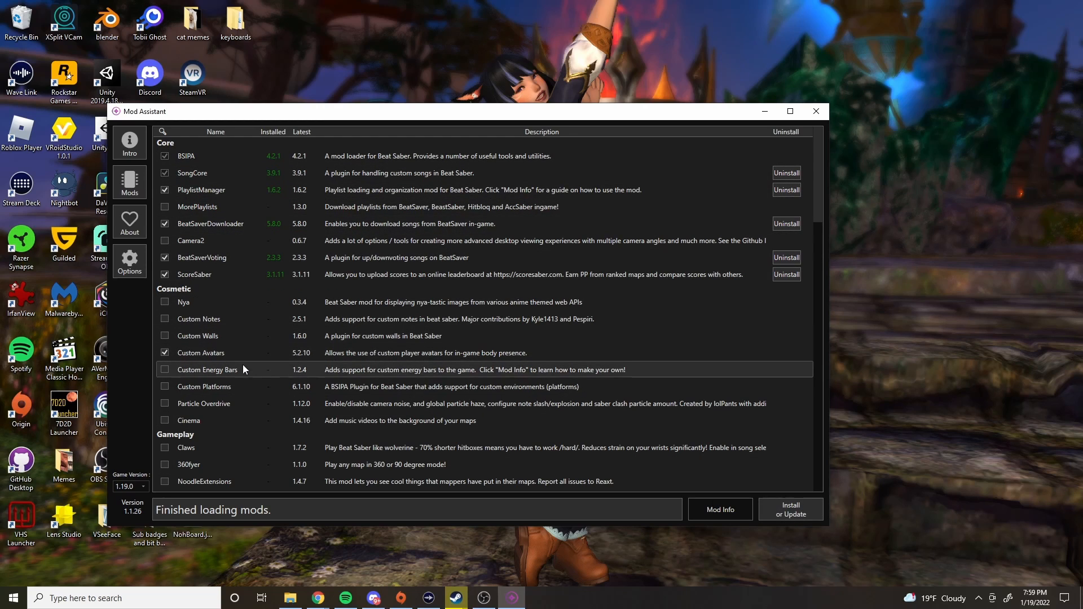
scroll("down", 3)
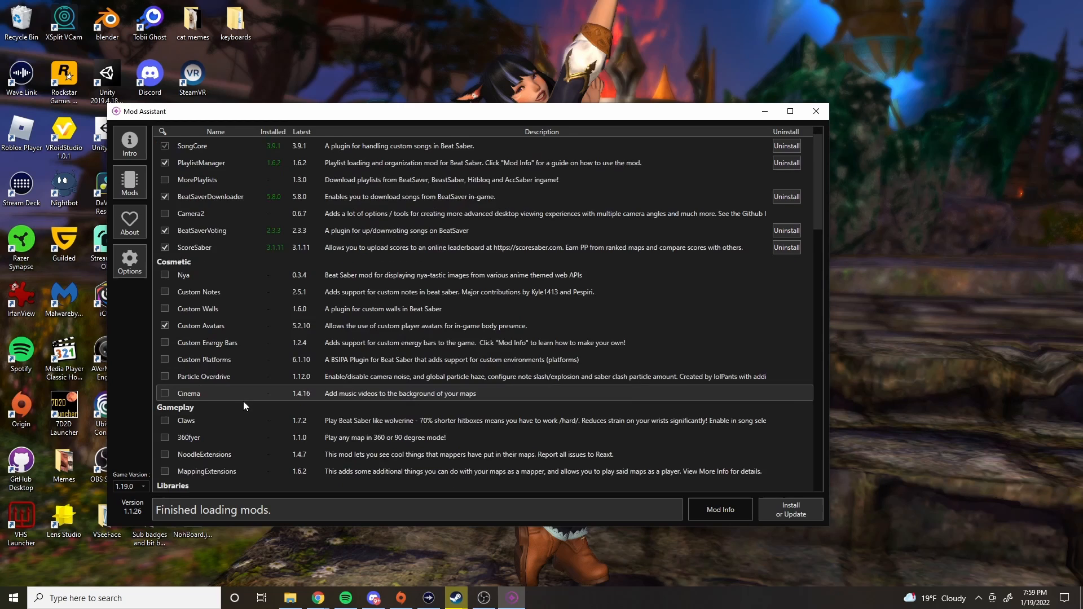
scroll("down", 3)
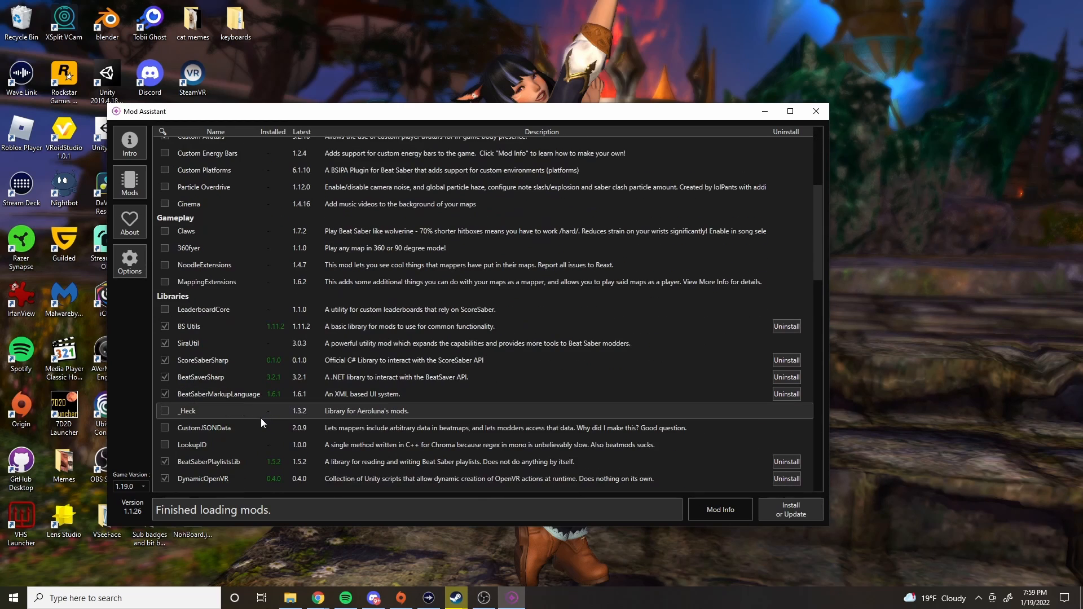
scroll("down", 3)
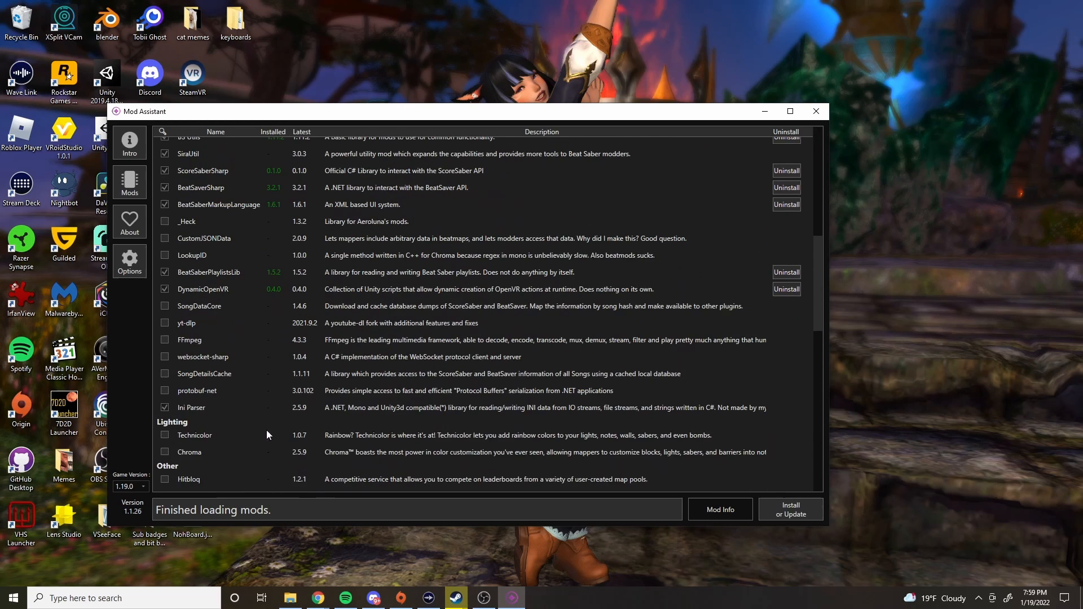
scroll("down", 3)
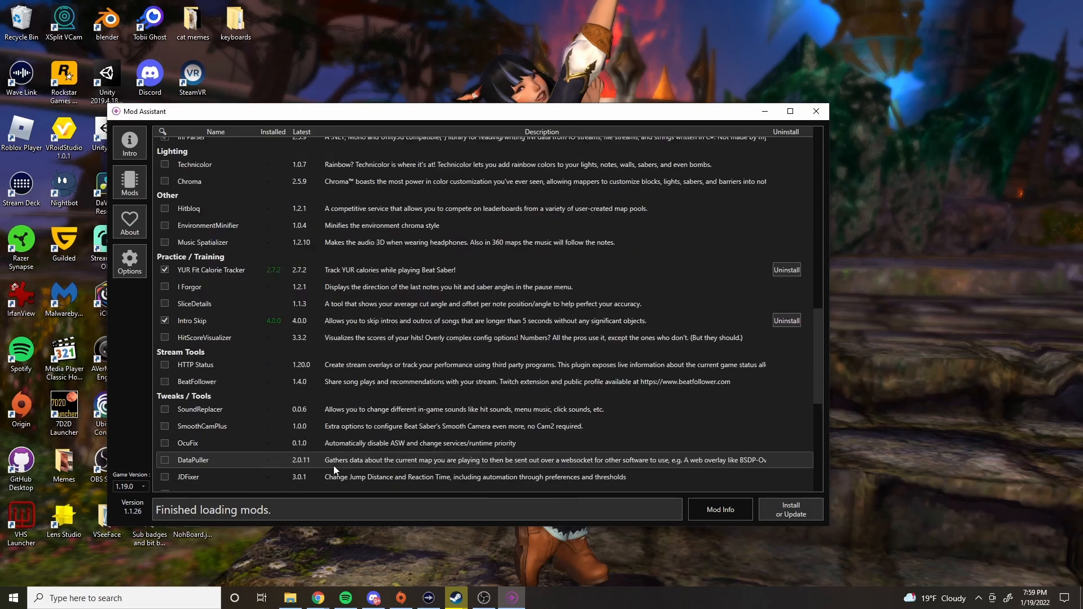
scroll("down", 3)
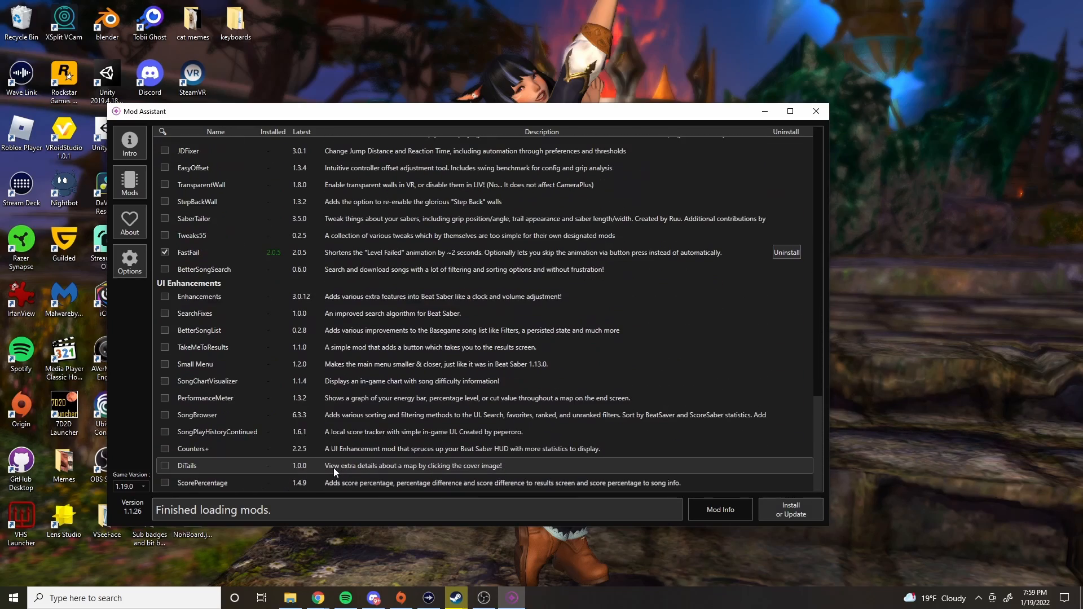
scroll("down", 3)
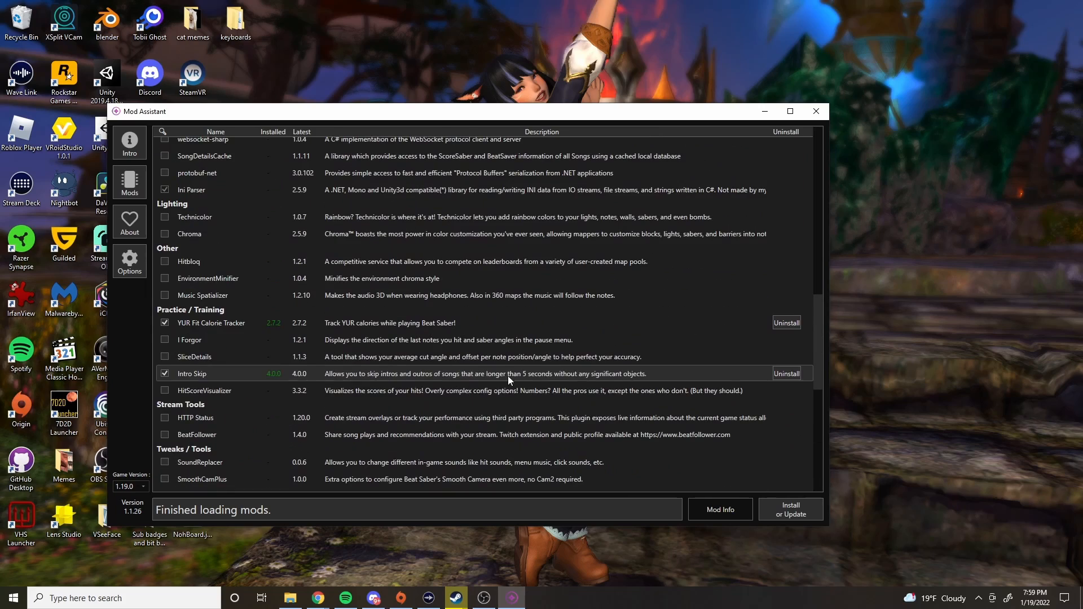
scroll("up", 3)
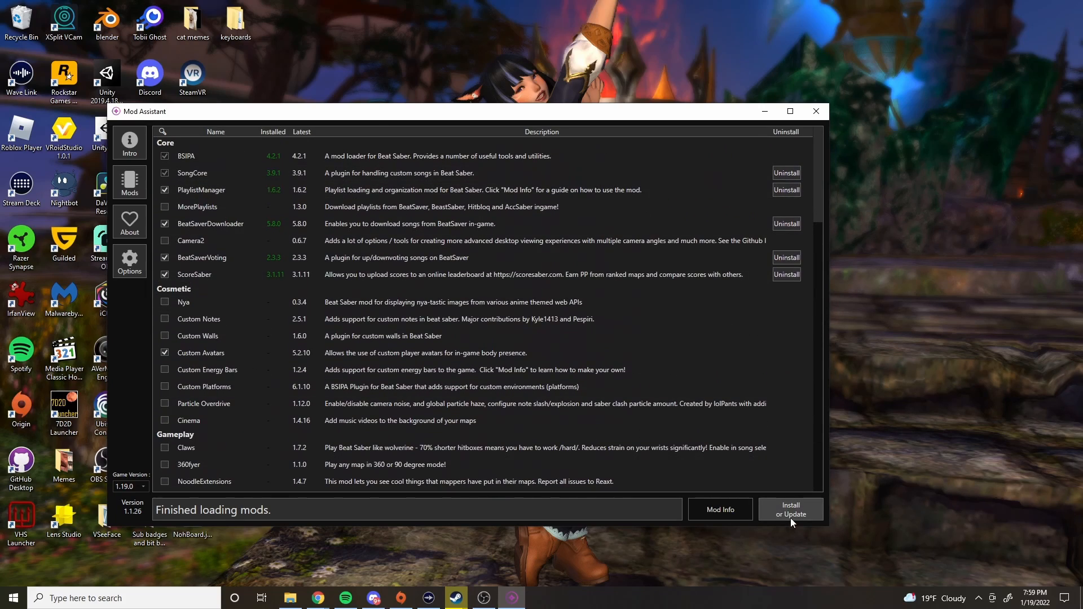
left_click(789, 509)
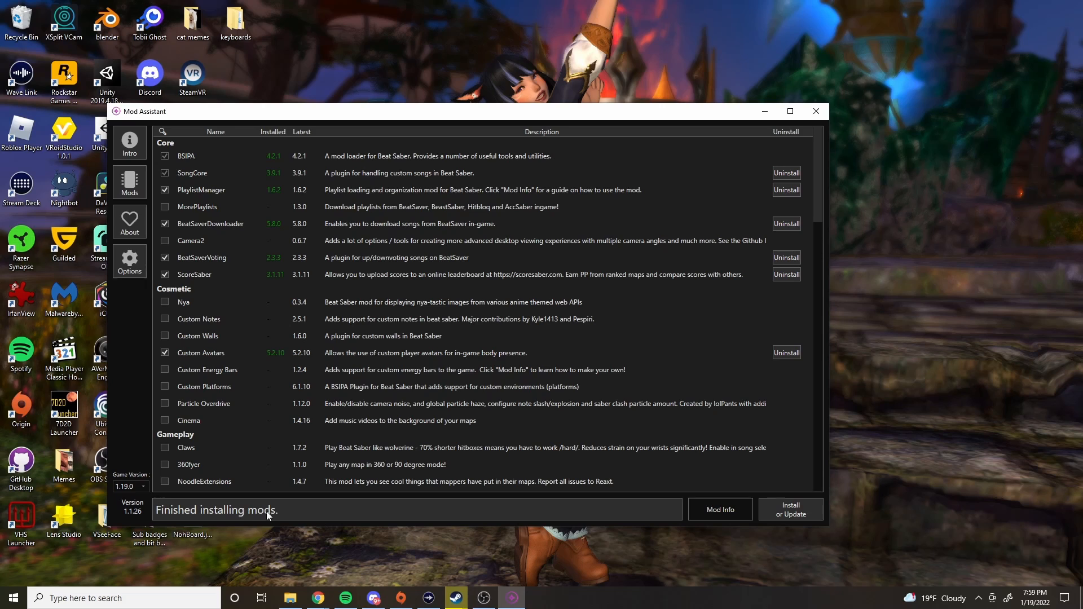
mouse_move(252, 521)
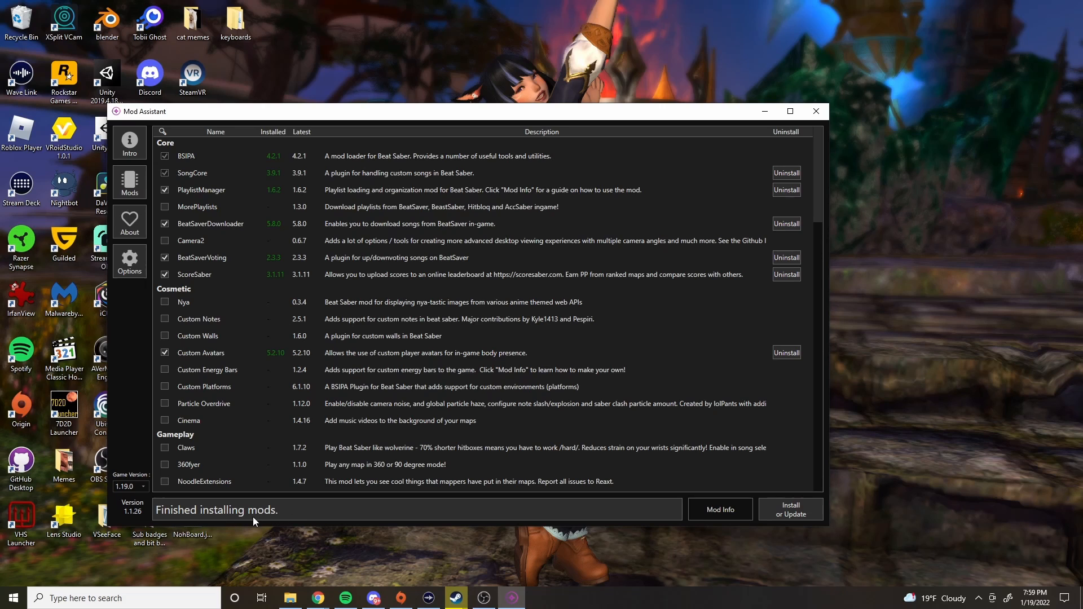
mouse_move(129, 264)
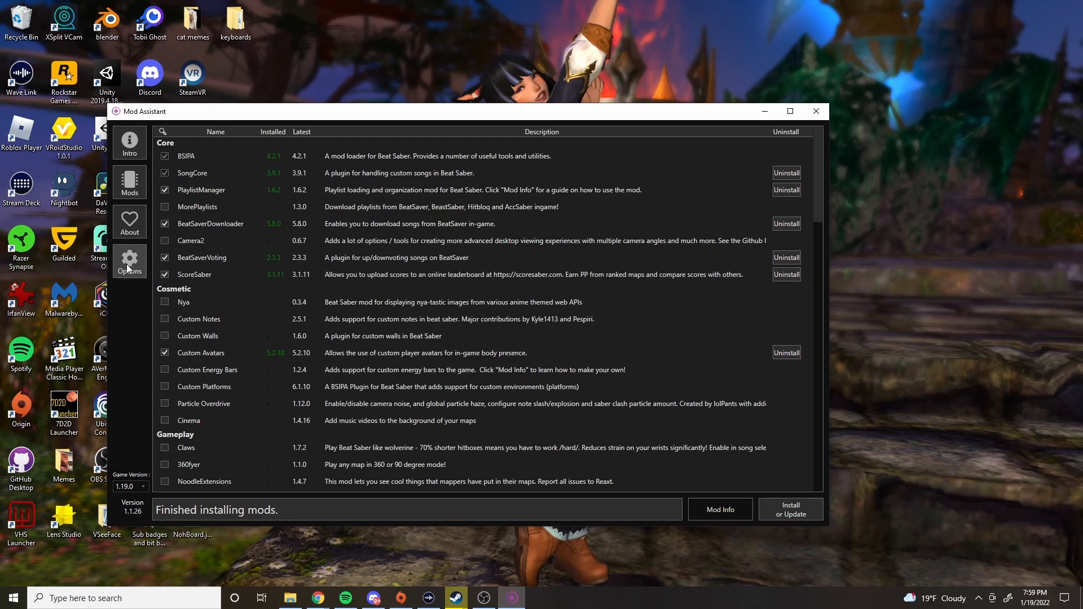
- Visit Mod Assistant's settings page, then close the app to return to the desktop
left_click(129, 261)
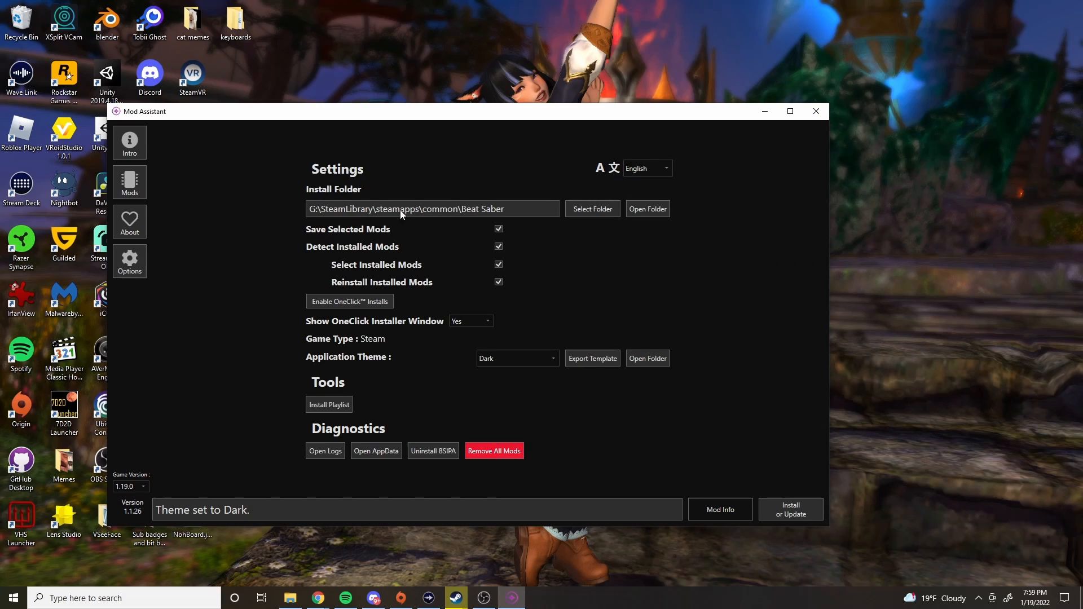
mouse_move(504, 237)
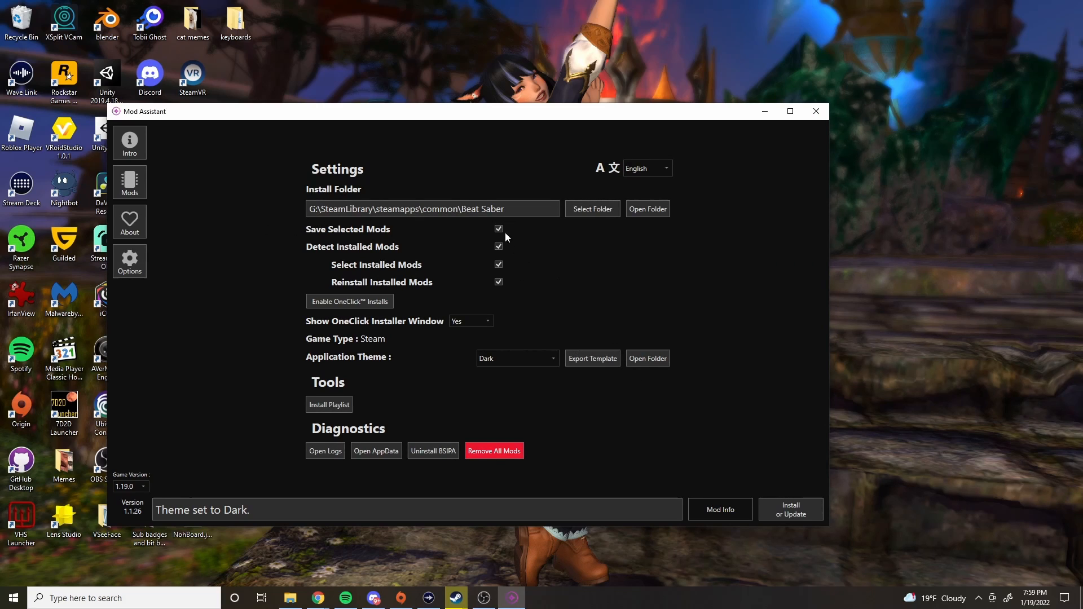
mouse_move(504, 288)
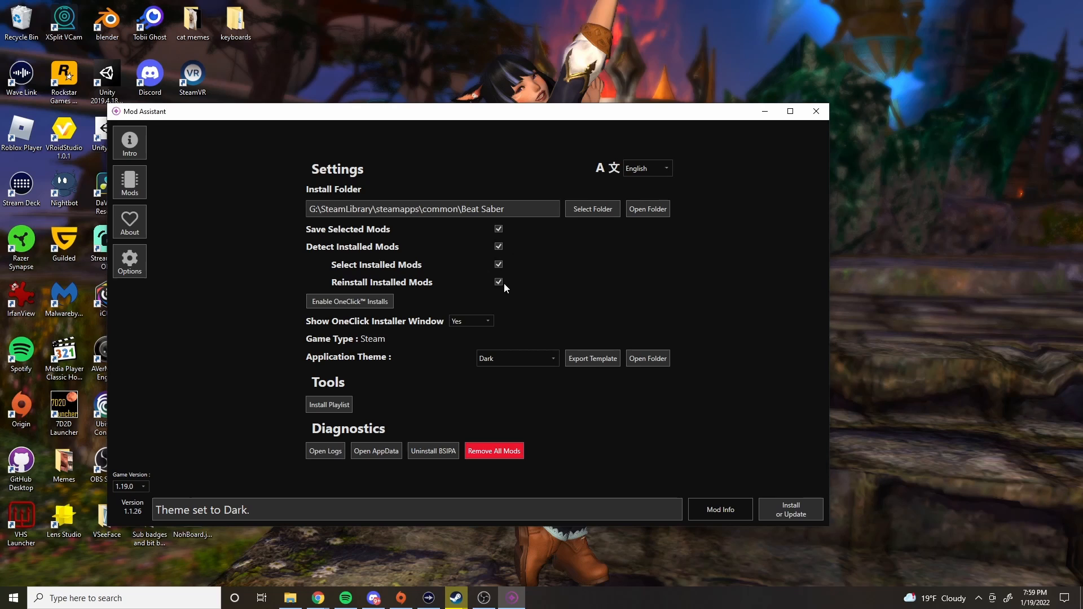
mouse_move(306, 293)
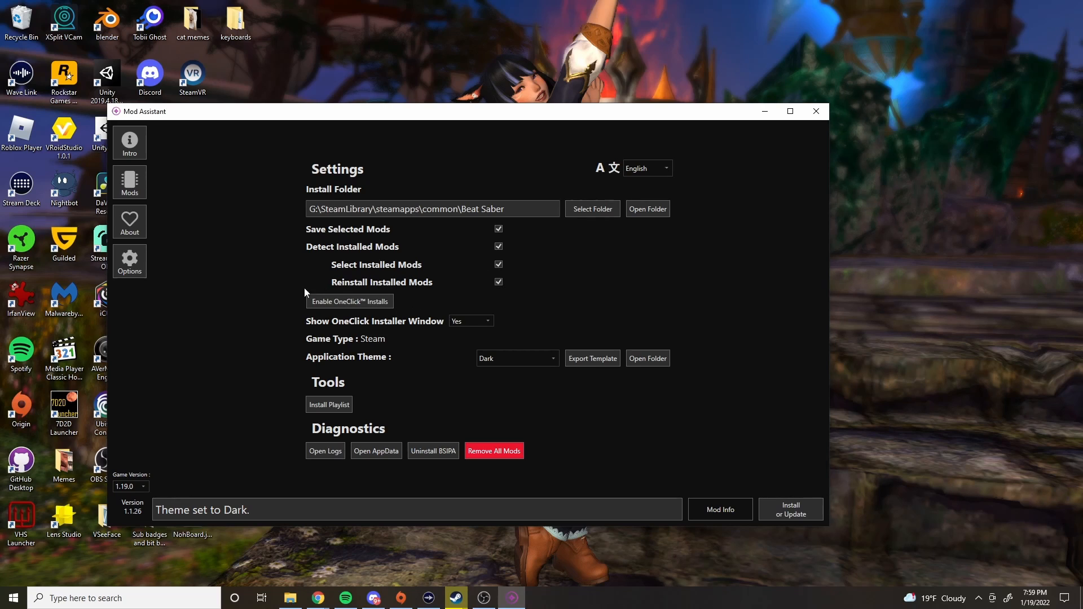
mouse_move(295, 287)
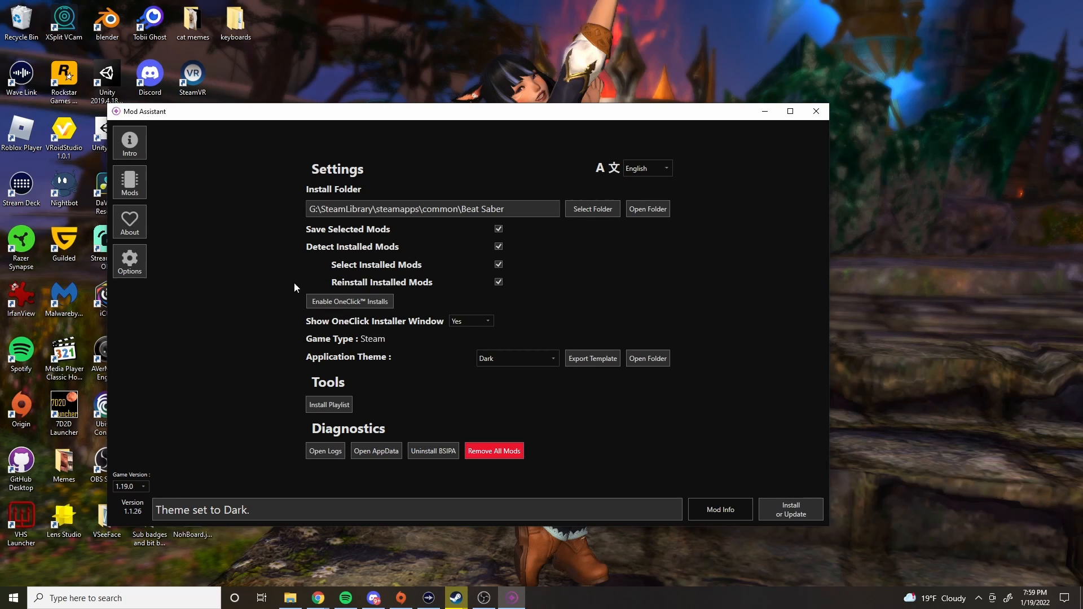
mouse_move(476, 485)
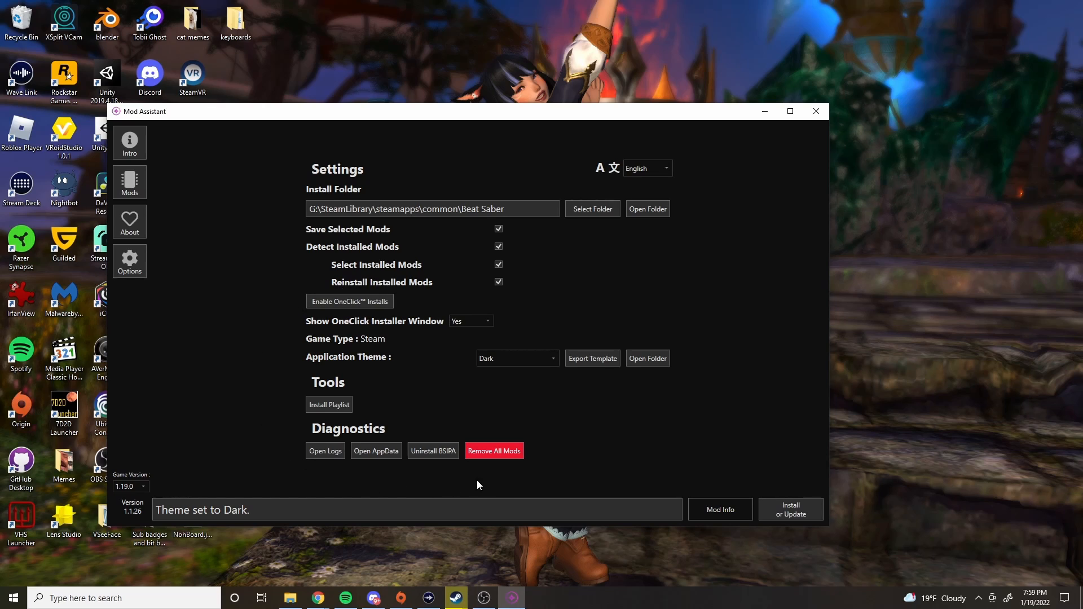
mouse_move(790, 509)
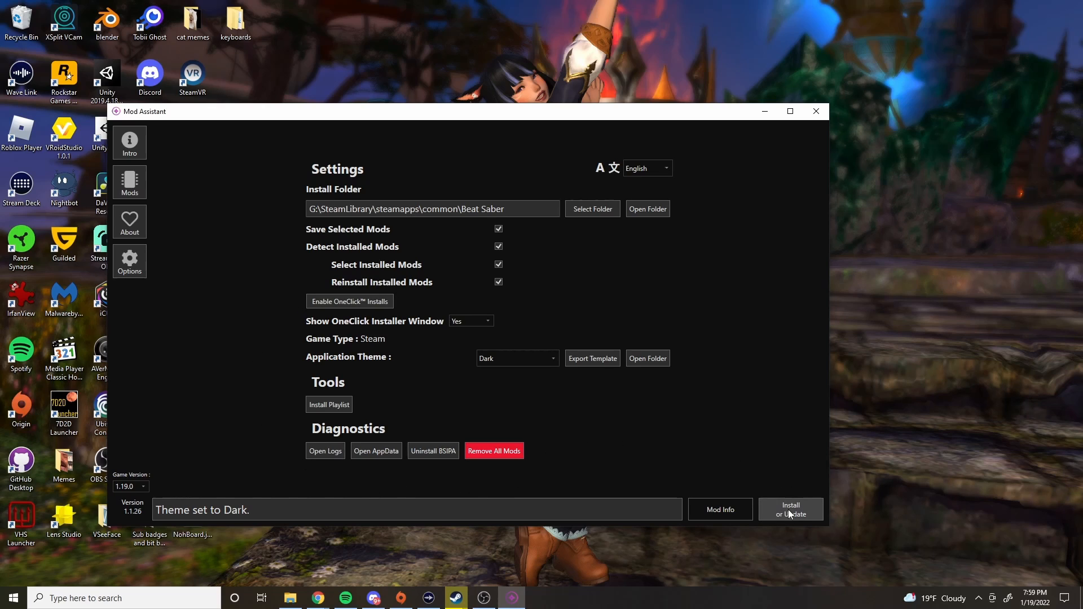
mouse_move(785, 515)
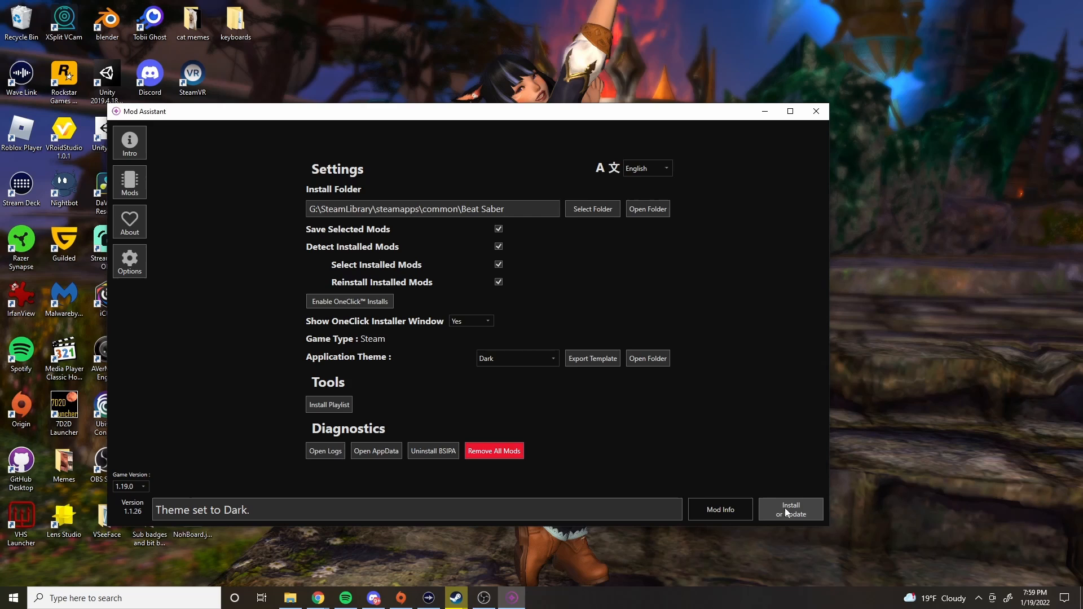
mouse_move(787, 520)
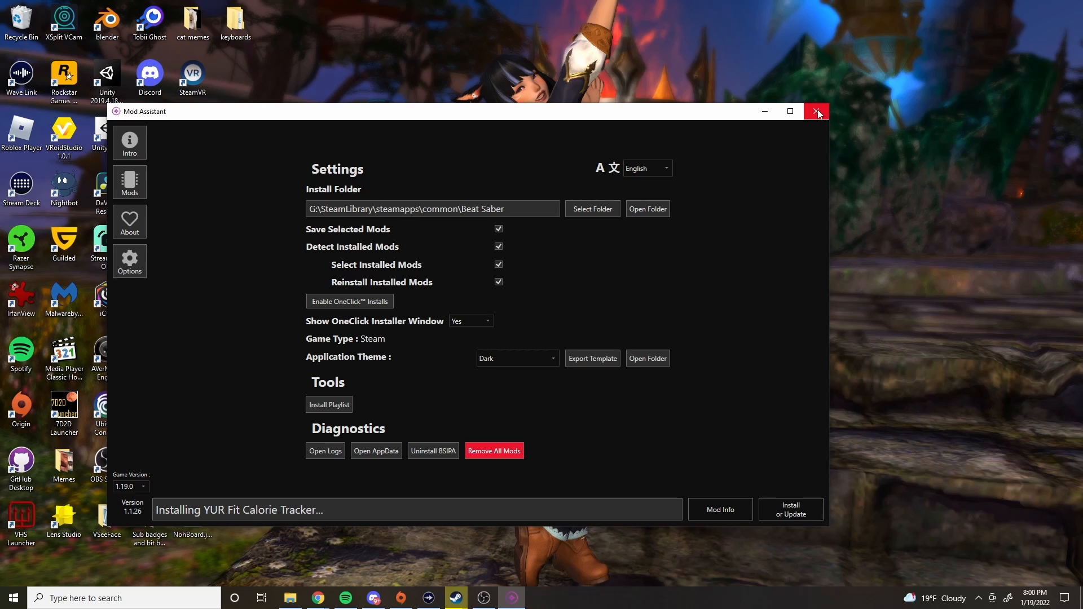
left_click(816, 111)
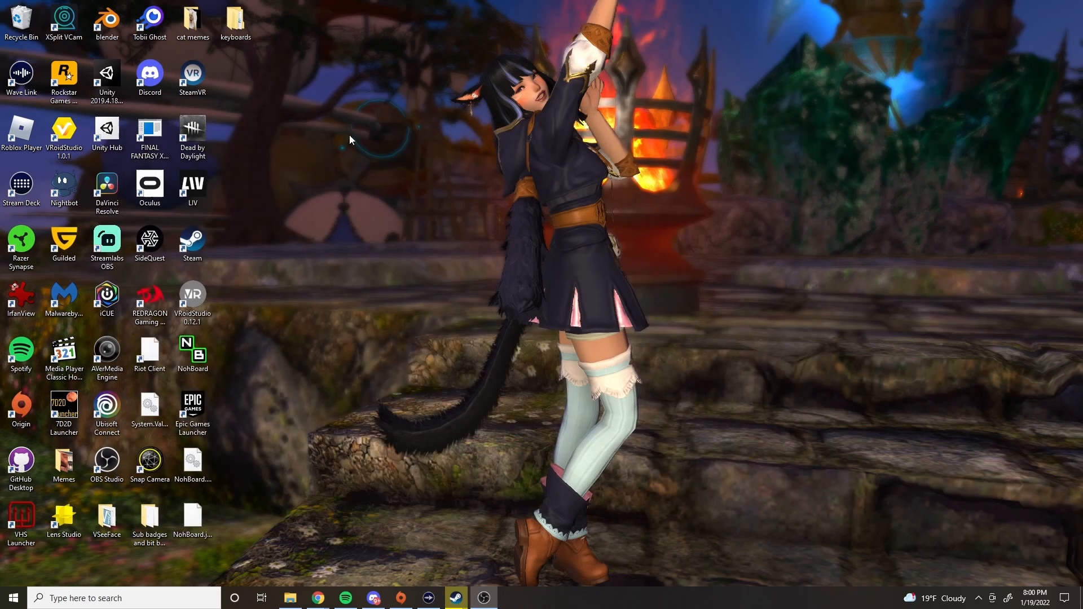
mouse_move(318, 508)
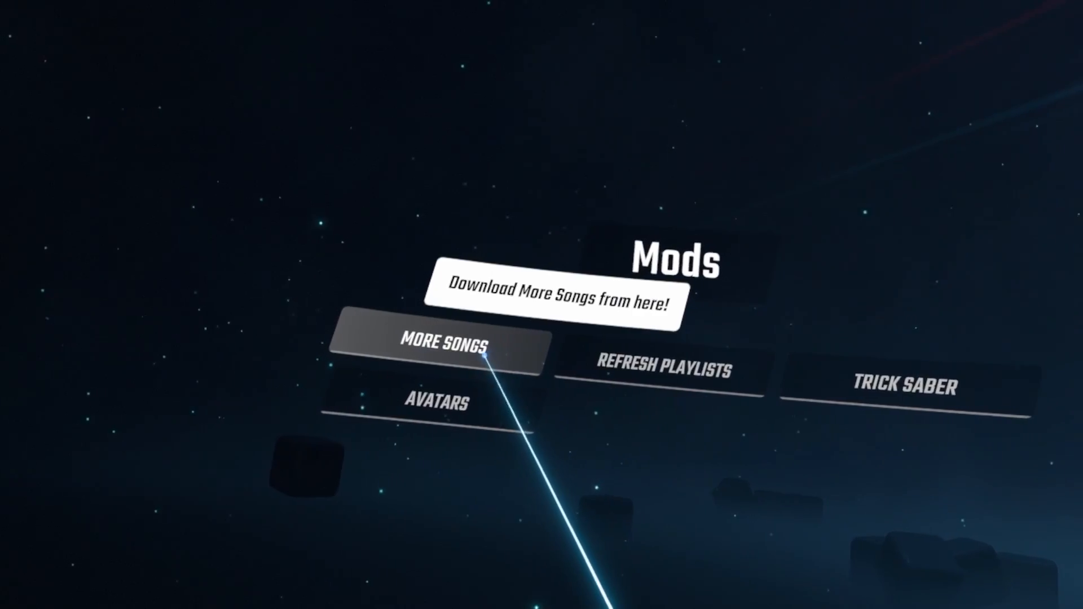
- Open BeatSaver's Hot song list from Beat Saber's Mods menu via More Songs
left_click(449, 344)
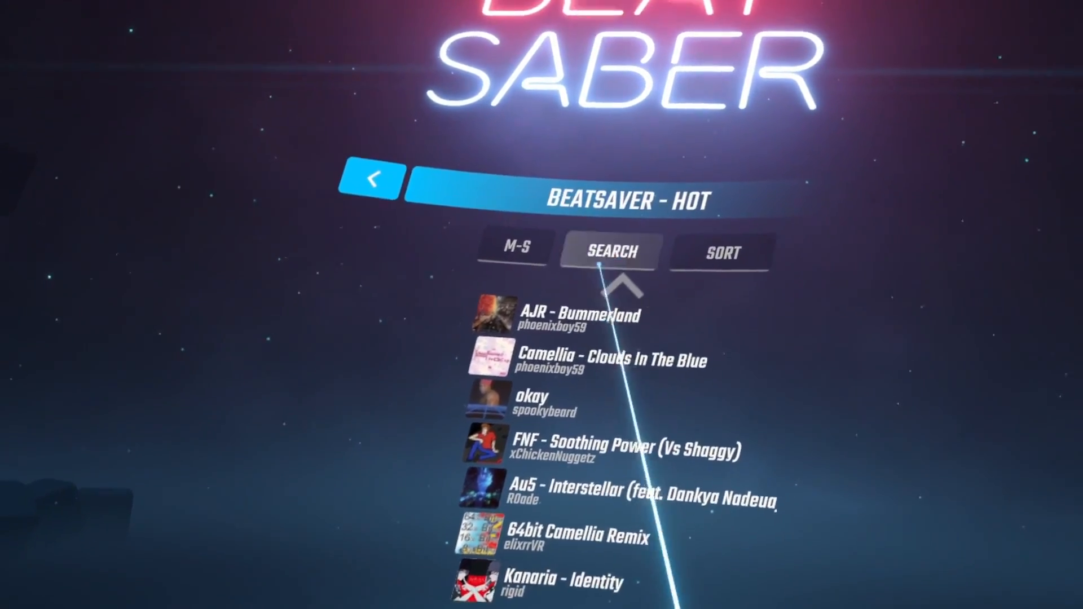
- Search BeatSaver for 'Tetris' and download the Tetris 2020 map
left_click(608, 250)
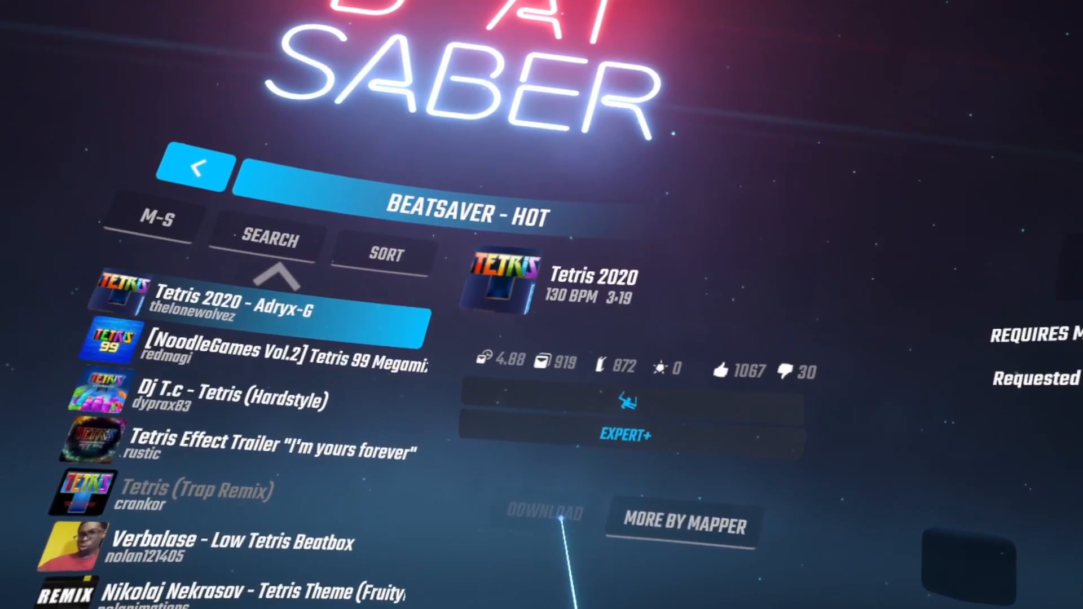
left_click(542, 514)
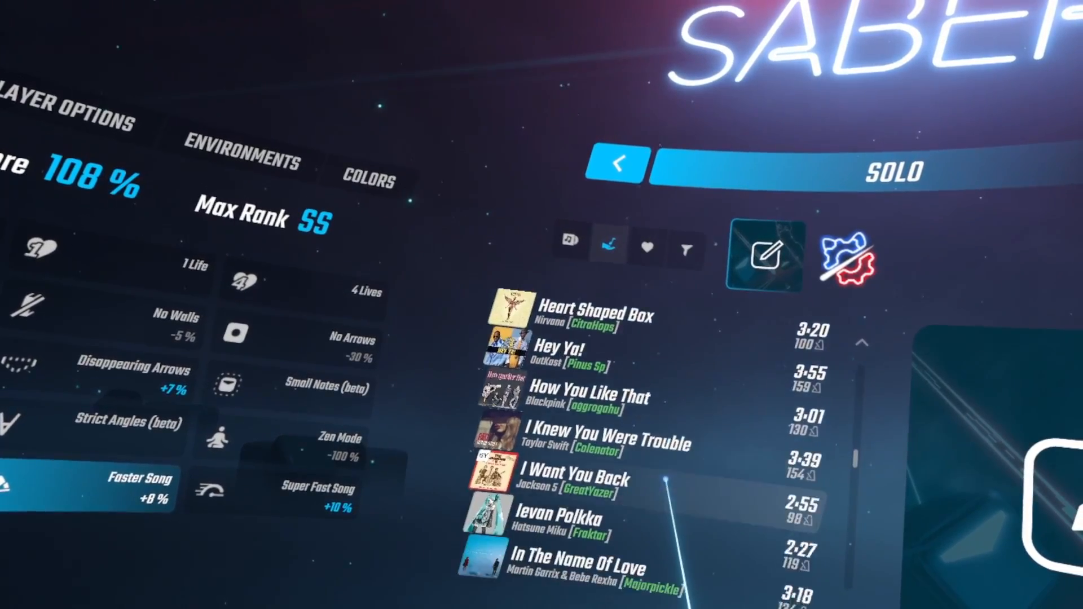
- Scroll down the Solo song list and select the downloaded Tetris 2020 map
scroll("down", 3)
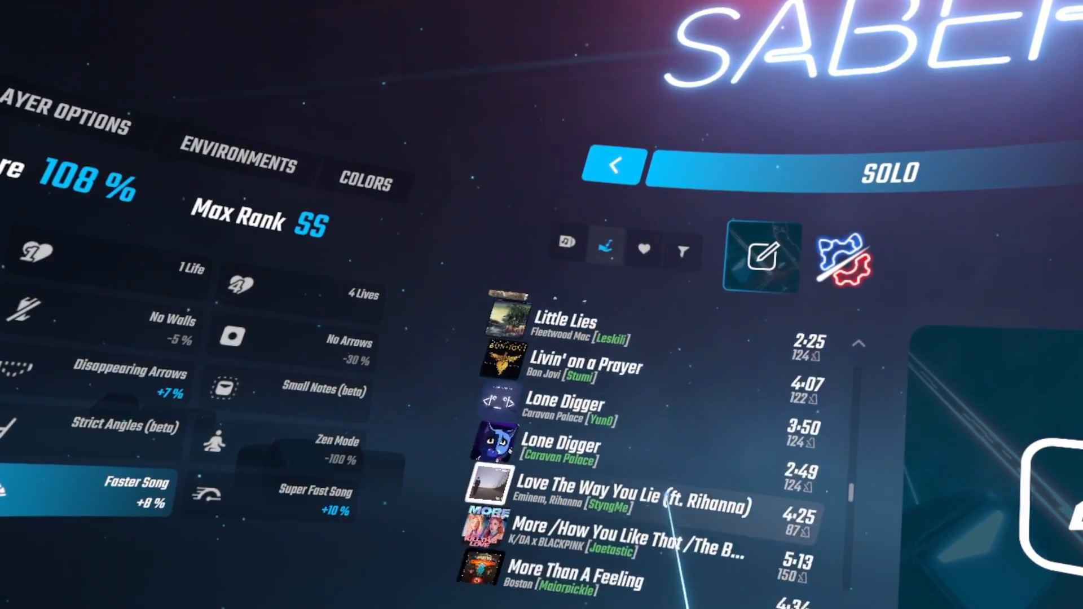
scroll("down", 3)
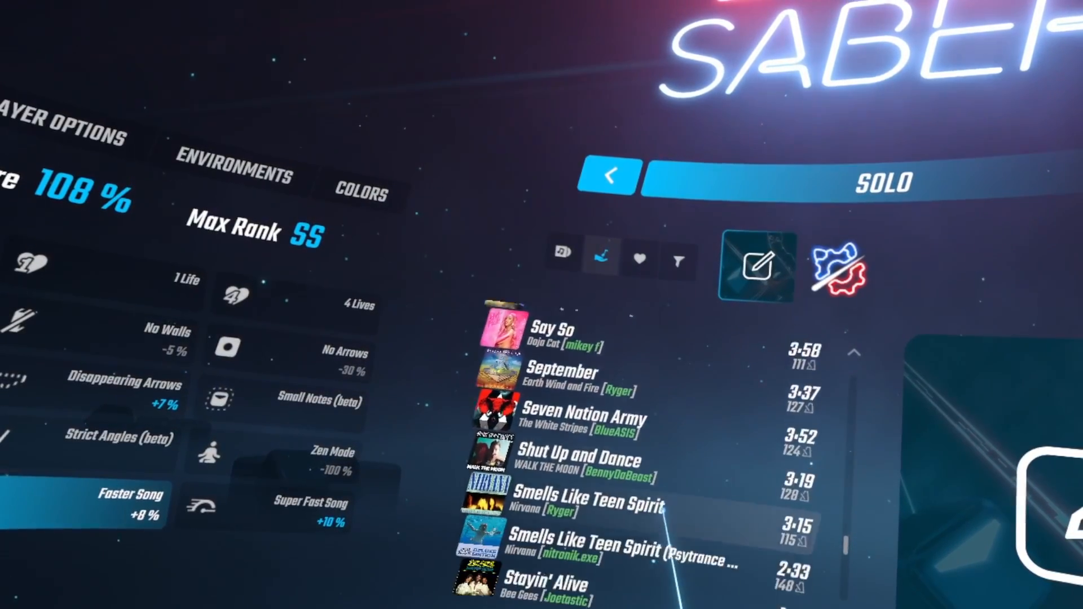
scroll("down", 3)
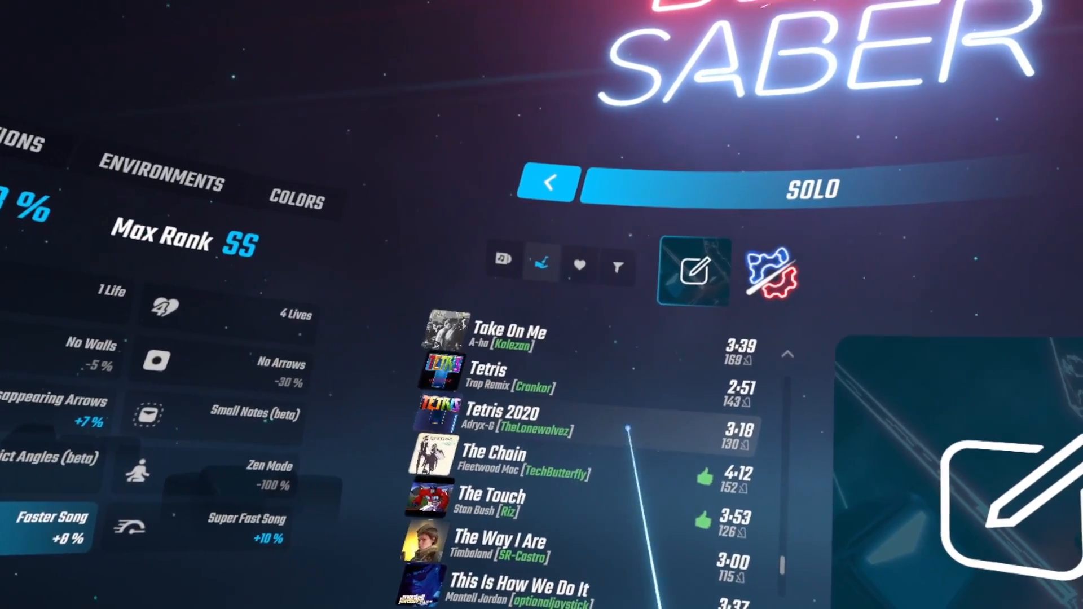
left_click(504, 421)
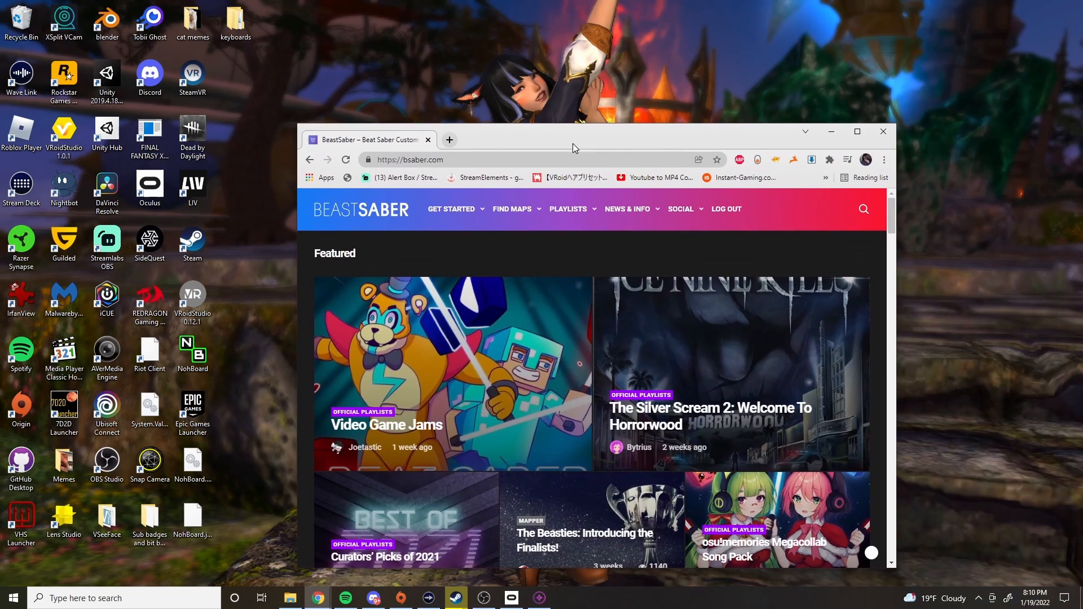
- Open BeastSaber's Most Liked maps in a maximized browser and show all-time results
left_click(856, 131)
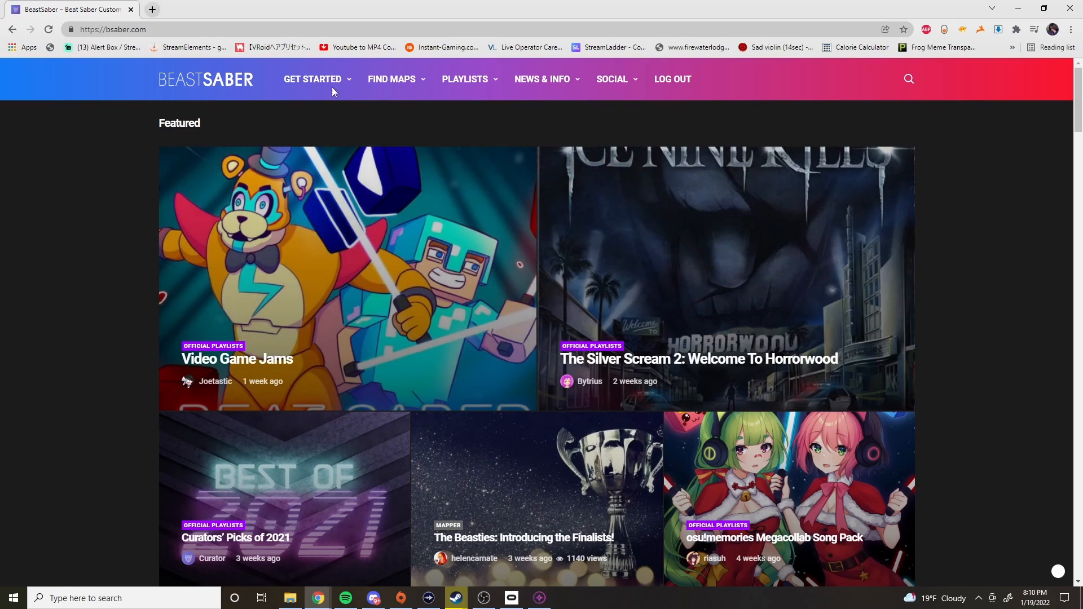
left_click(392, 79)
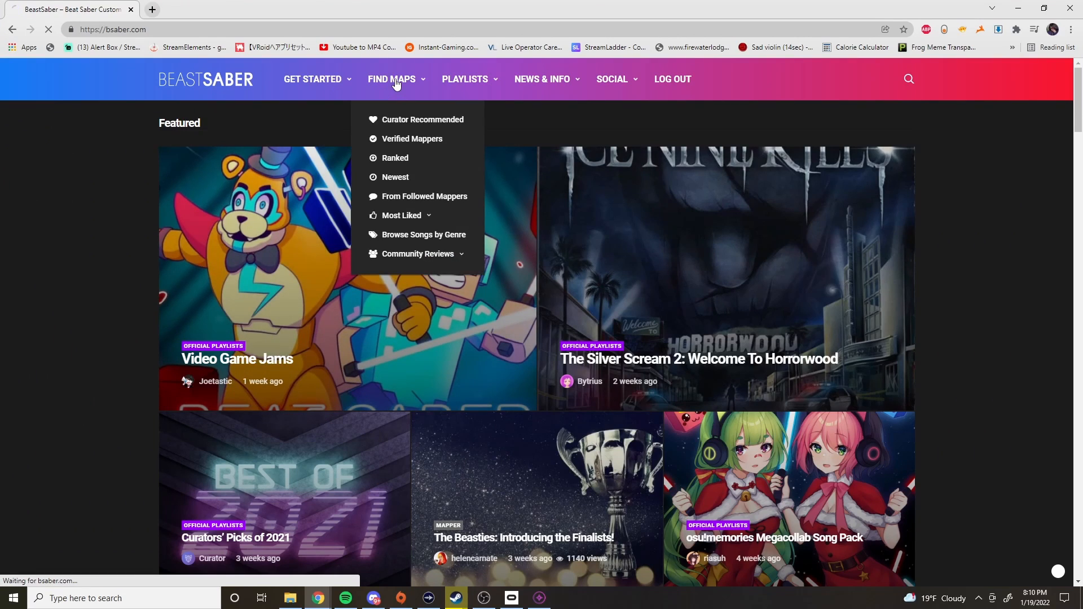
left_click(401, 215)
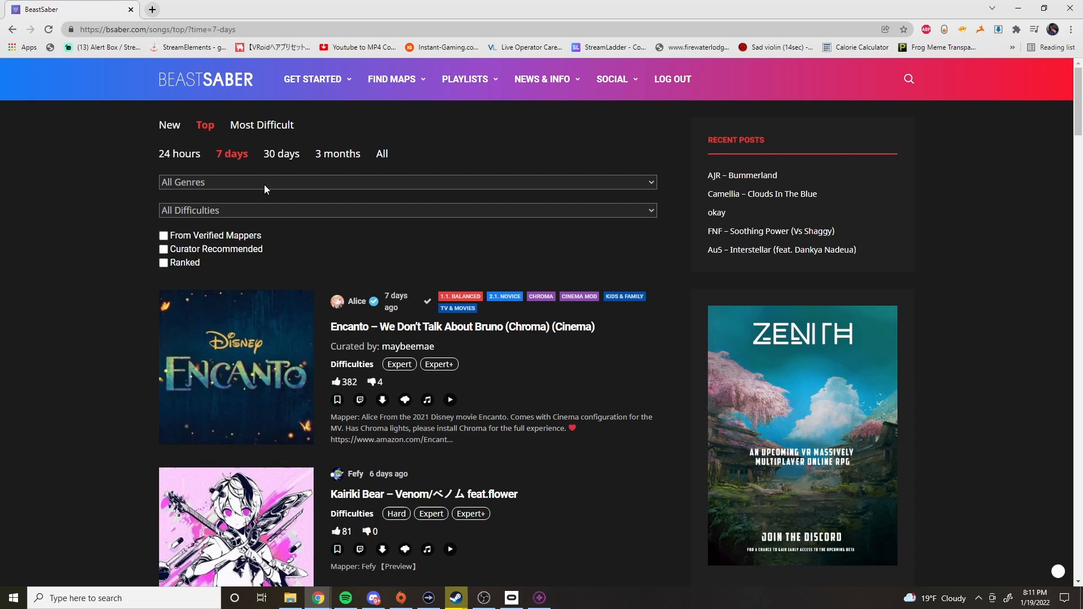
scroll("down", 3)
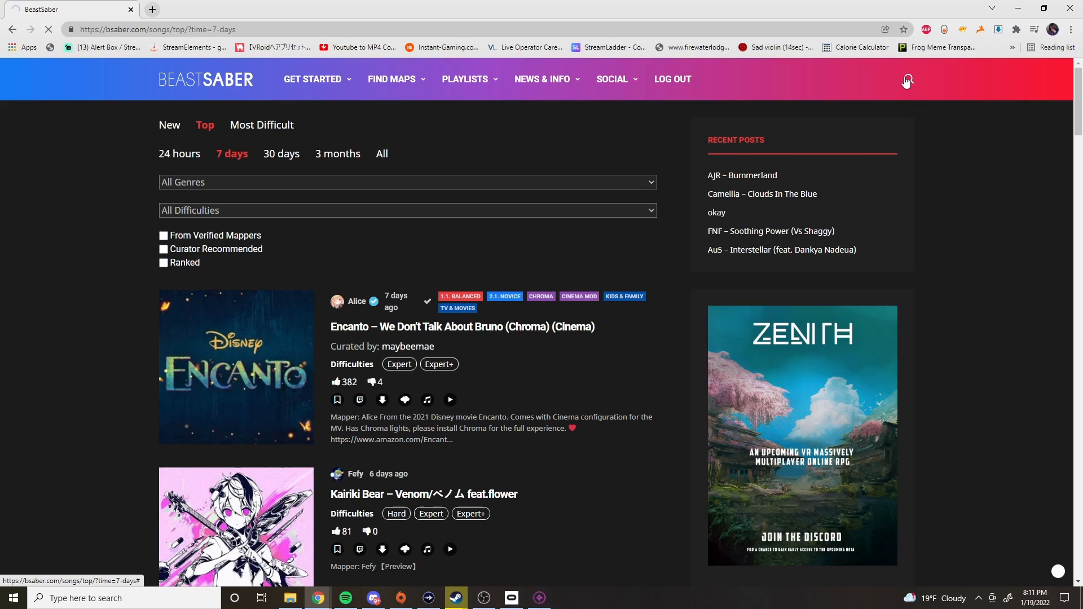
left_click(381, 153)
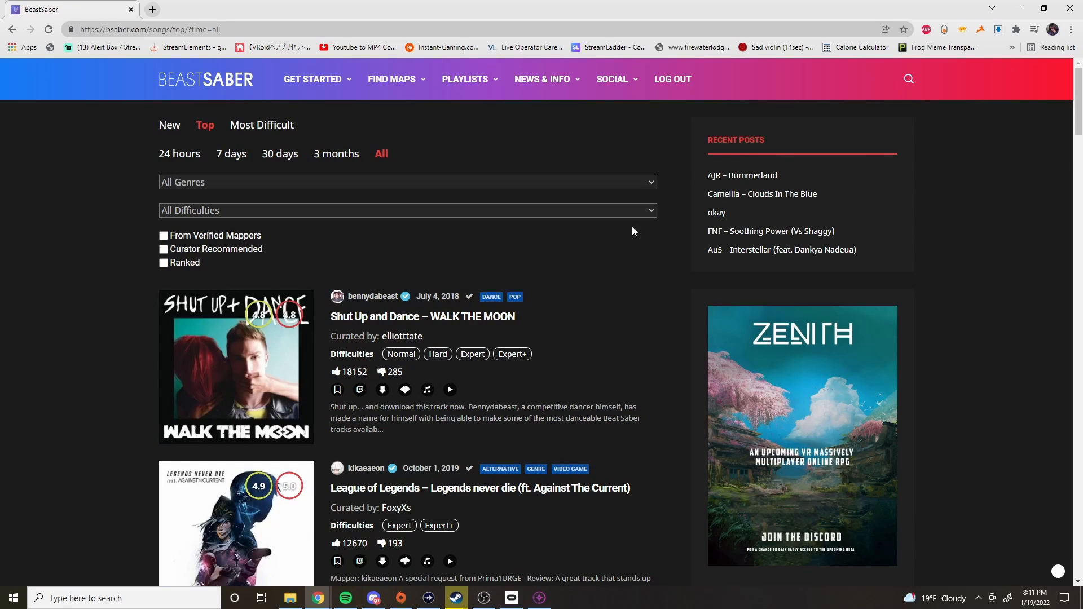
- Scroll to Caramelldansen and start its one-click install
left_click(907, 79)
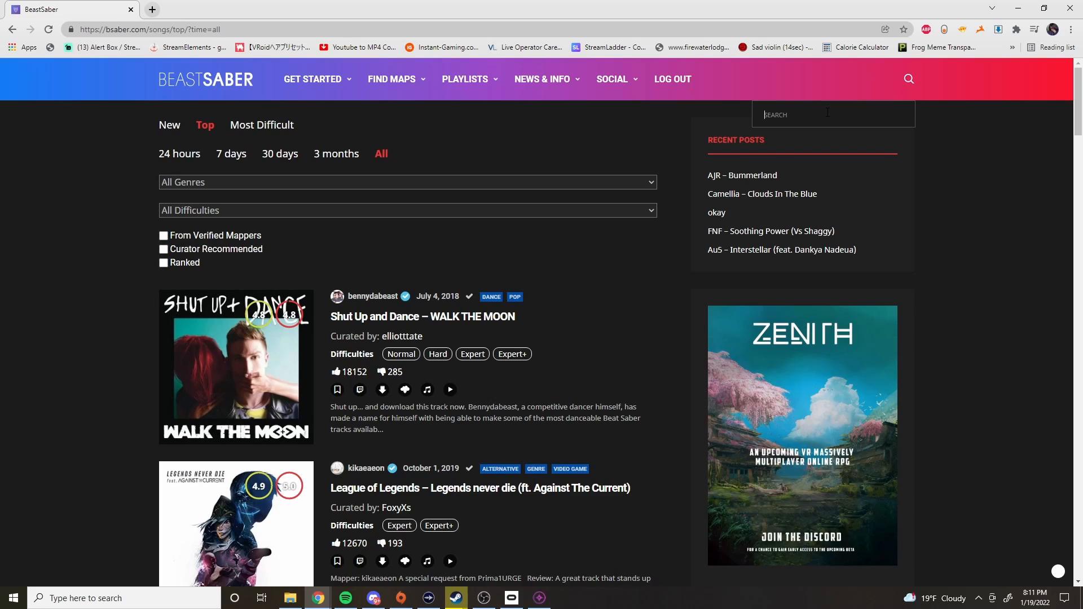
mouse_move(518, 252)
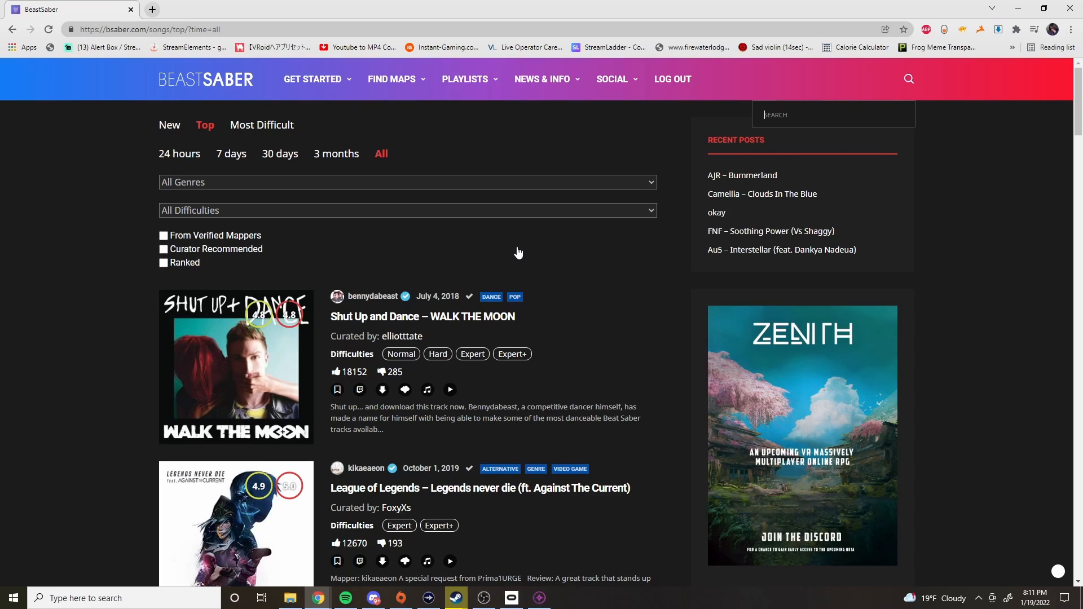
mouse_move(406, 379)
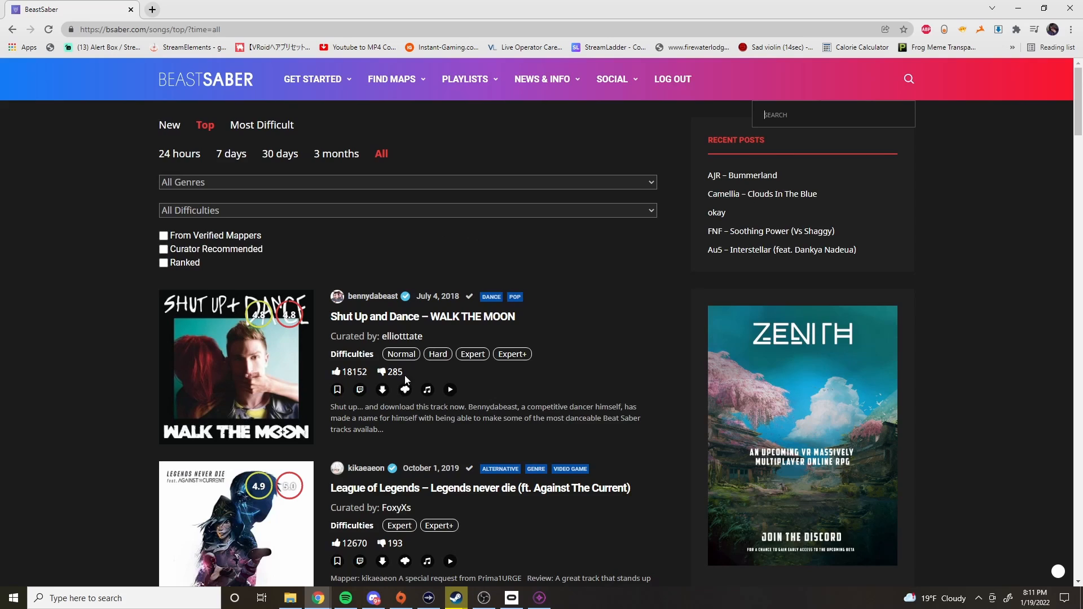
scroll("down", 3)
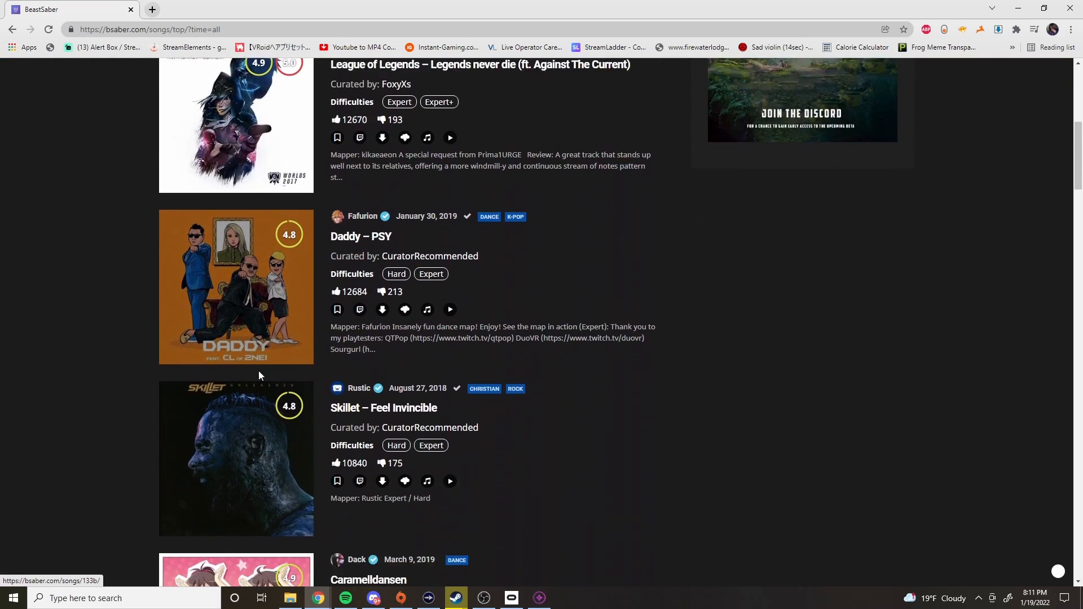
scroll("down", 3)
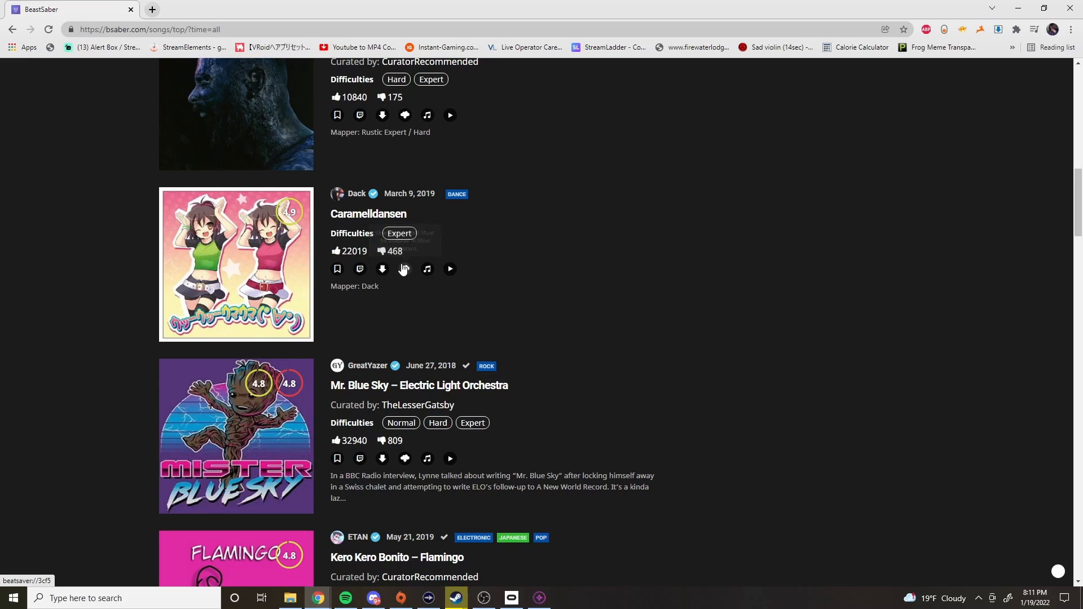
mouse_move(405, 268)
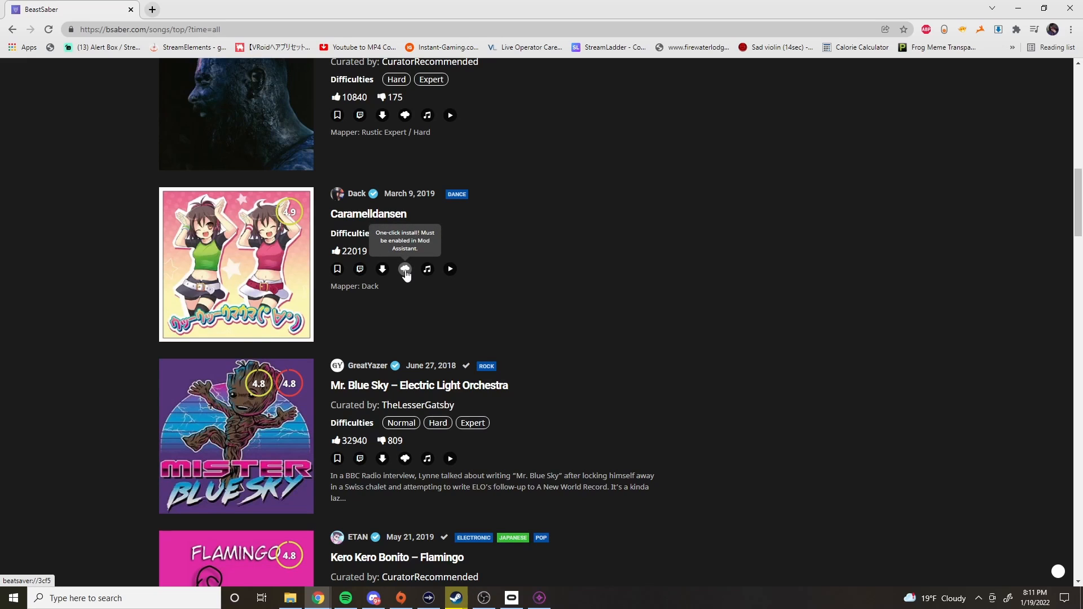
left_click(405, 268)
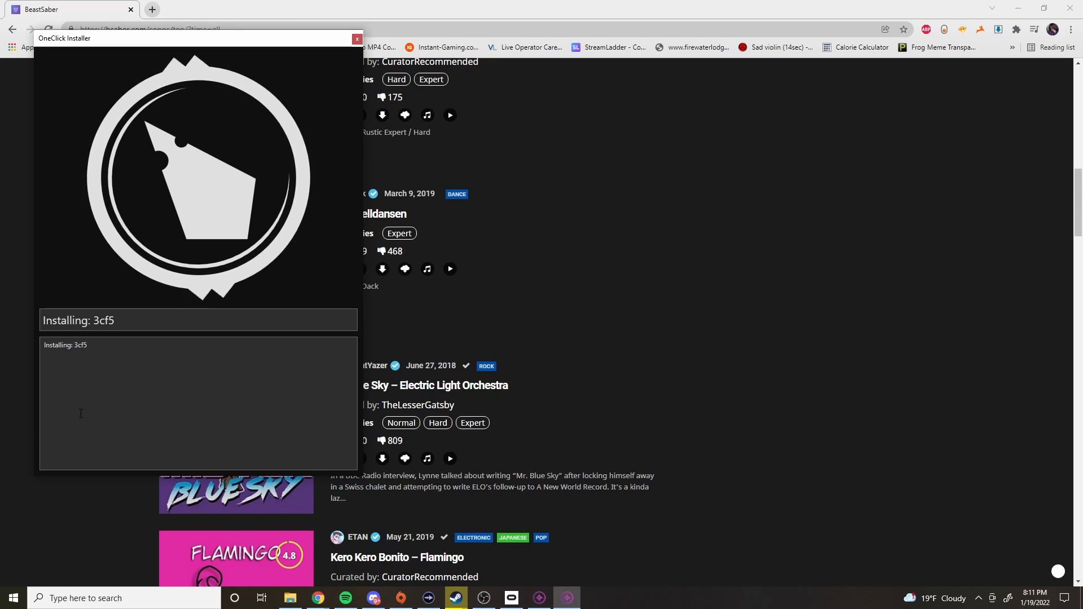
mouse_move(661, 262)
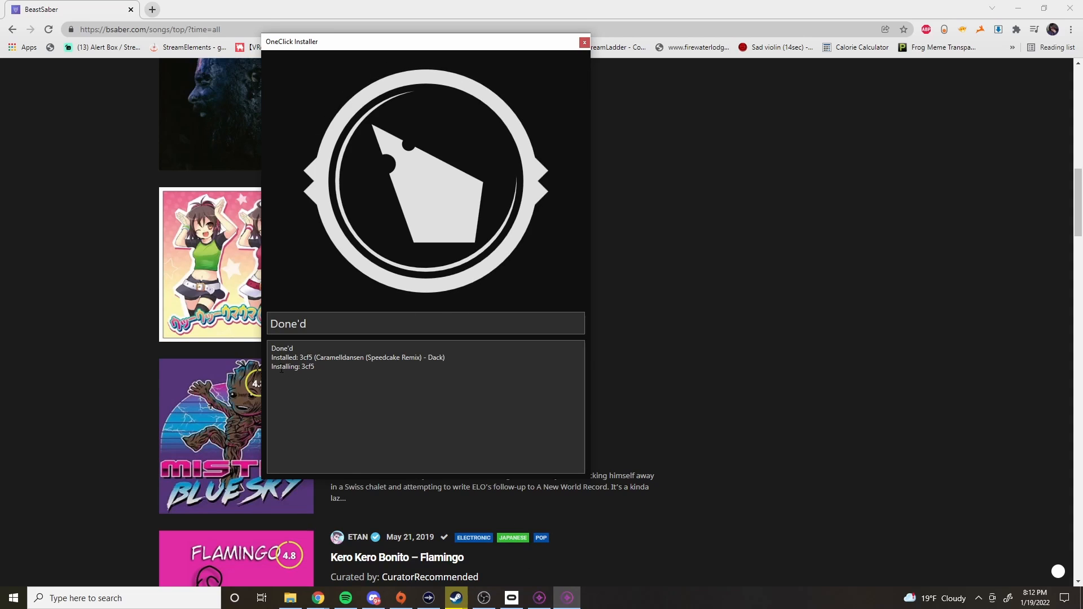
mouse_move(583, 43)
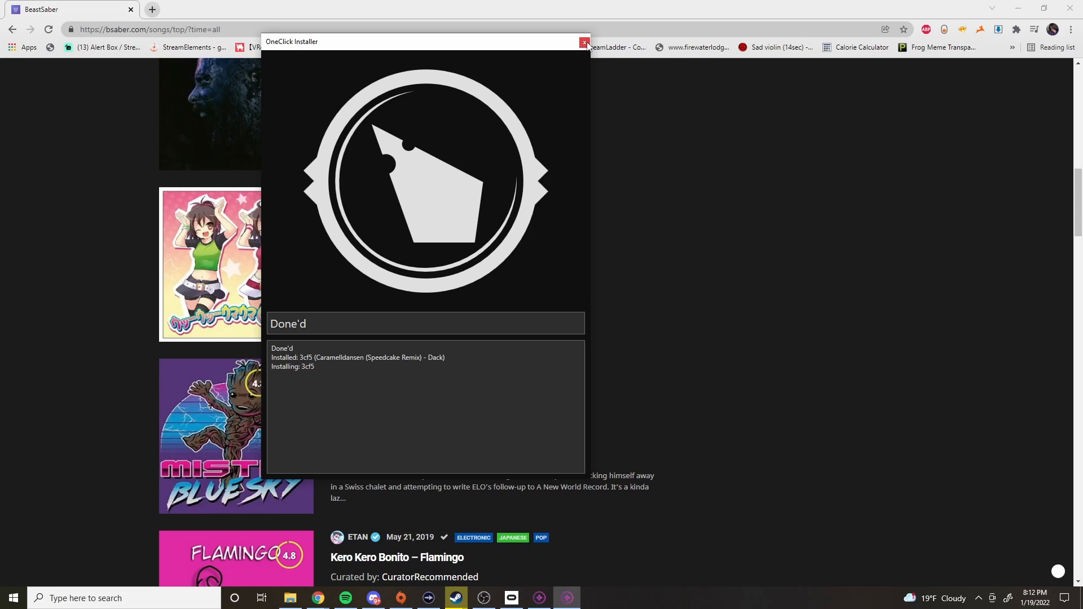
- Close the finished OneClick Installer after the Caramelldansen (Speedcake Remix) install shows Done'd
left_click(584, 42)
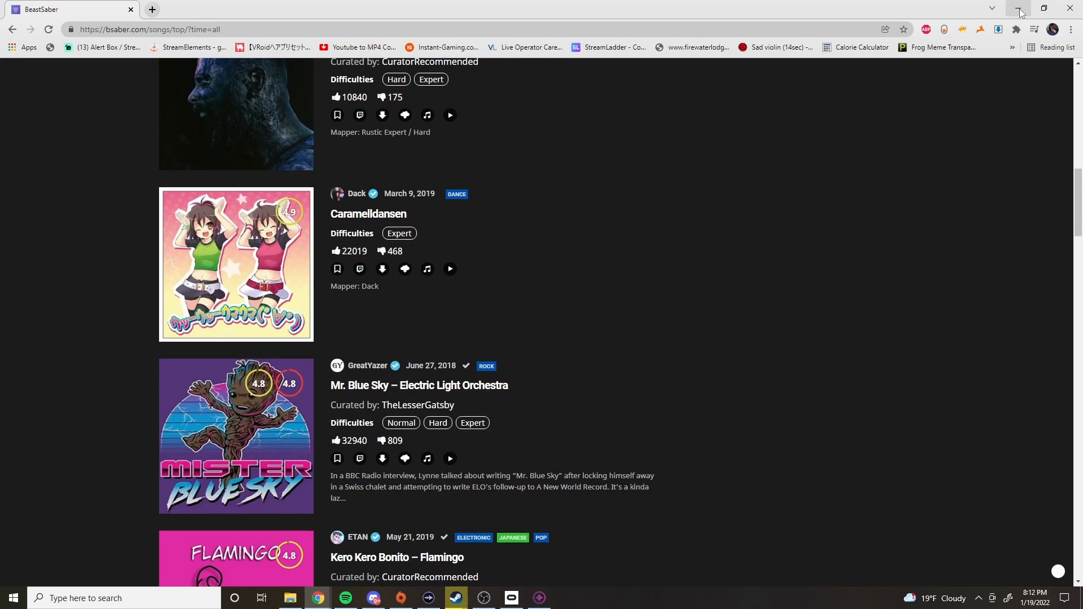
mouse_move(1018, 12)
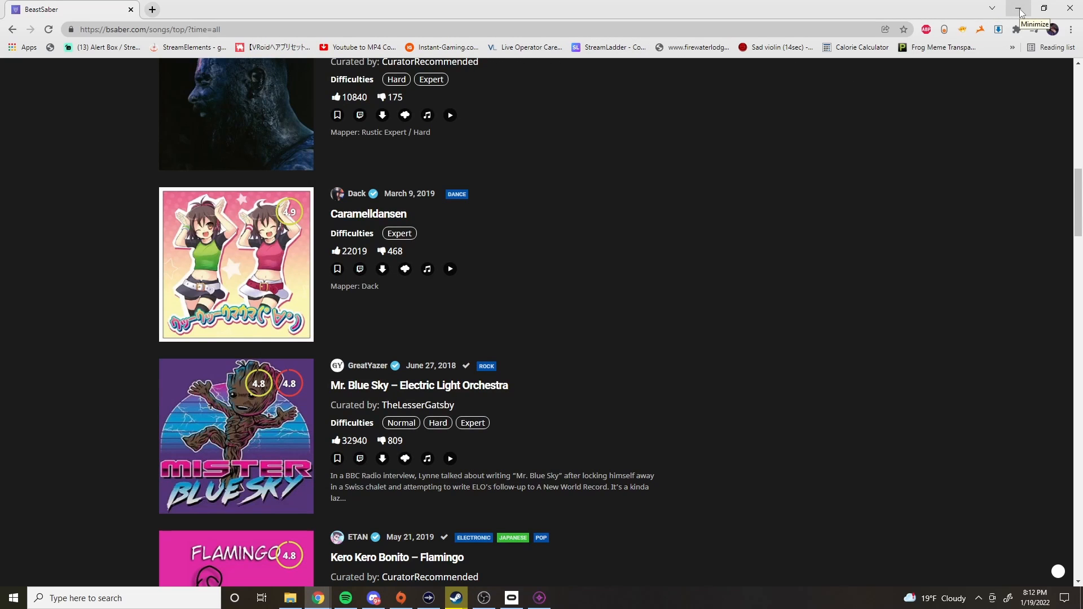
- Minimize the BeastSaber browser window to reveal the desktop
left_click(1018, 13)
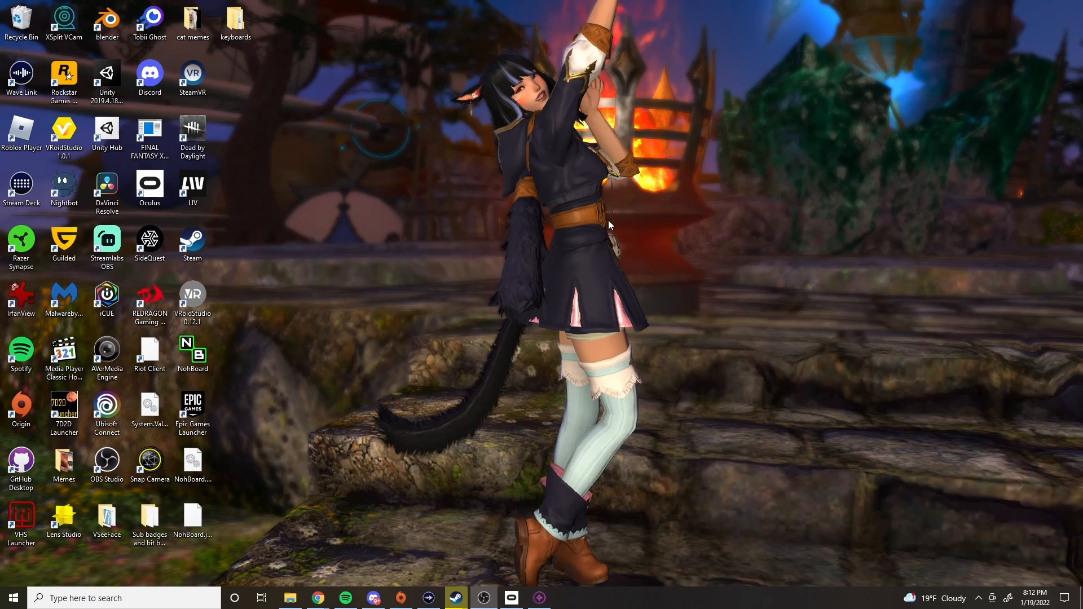